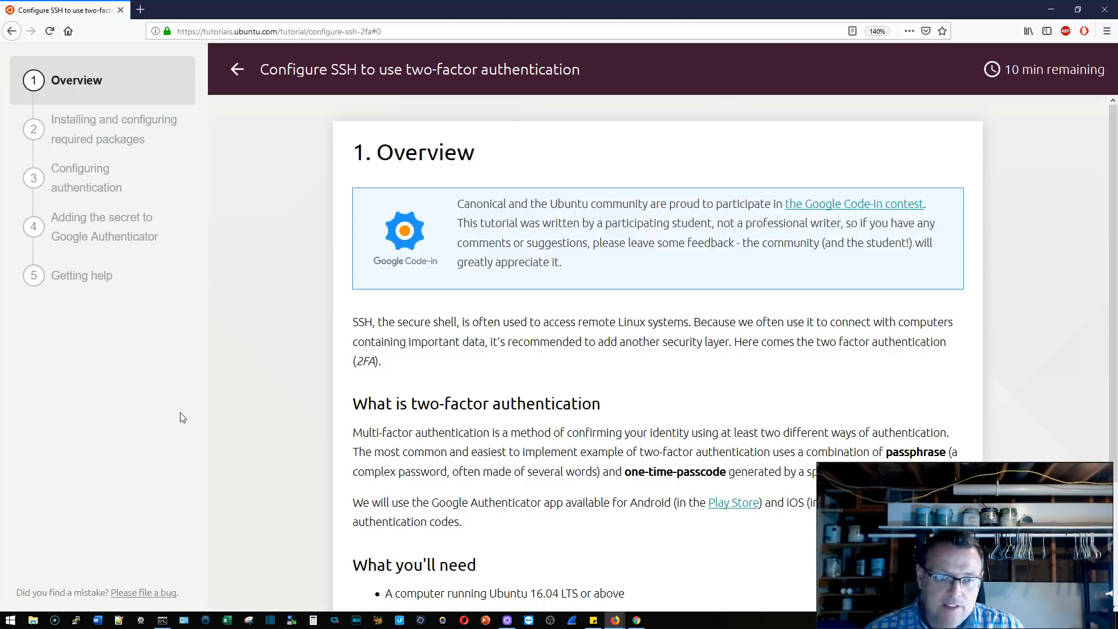
mouse_move(217, 175)
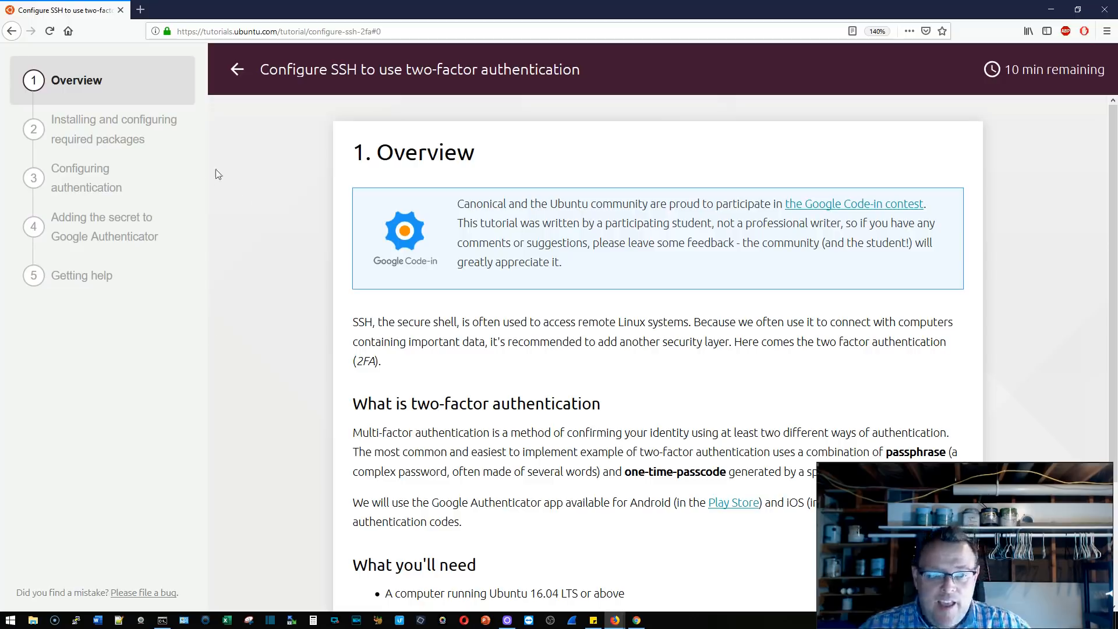
Review the Ubuntu 16.04 requirement, then view step 2's Google Authenticator install and SSH instructions.
scroll("down", 3)
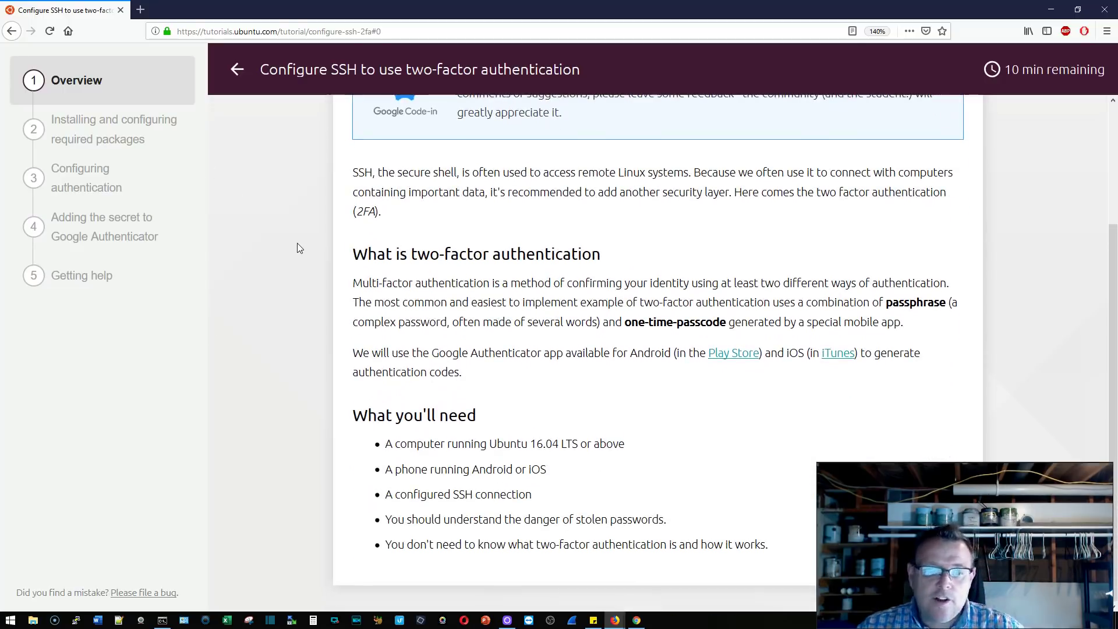
mouse_move(302, 251)
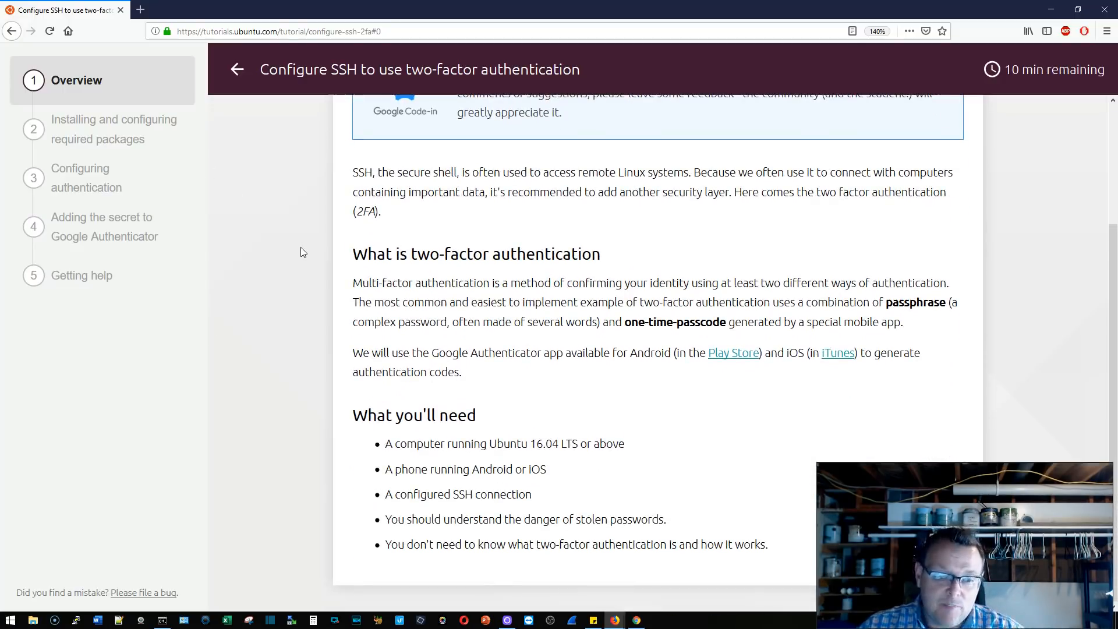
mouse_move(337, 295)
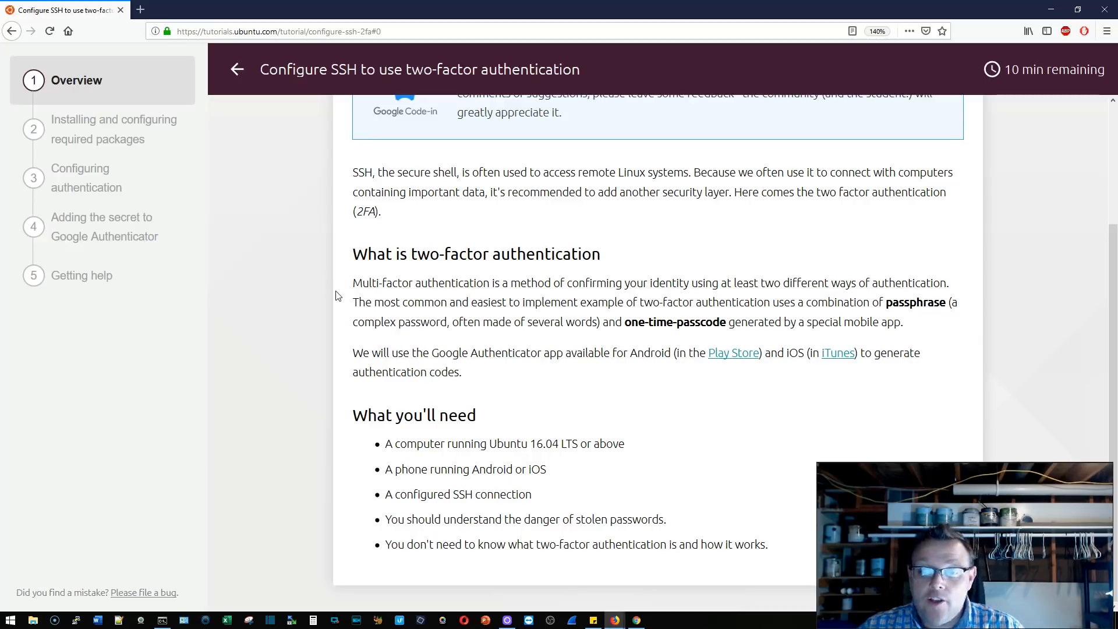
mouse_move(419, 386)
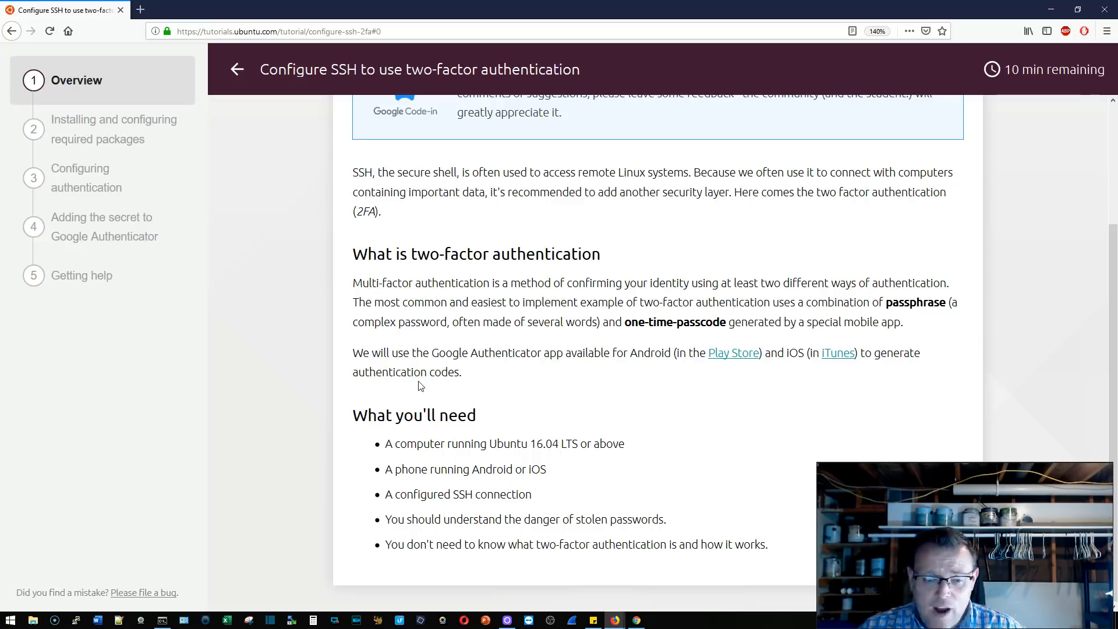
mouse_move(406, 509)
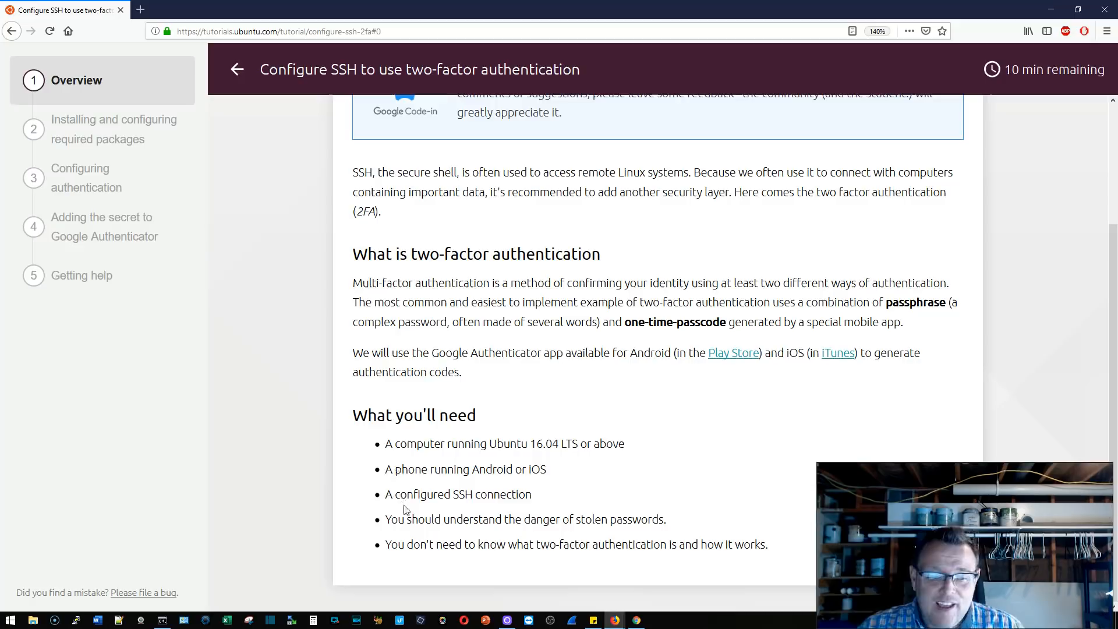
mouse_move(351, 421)
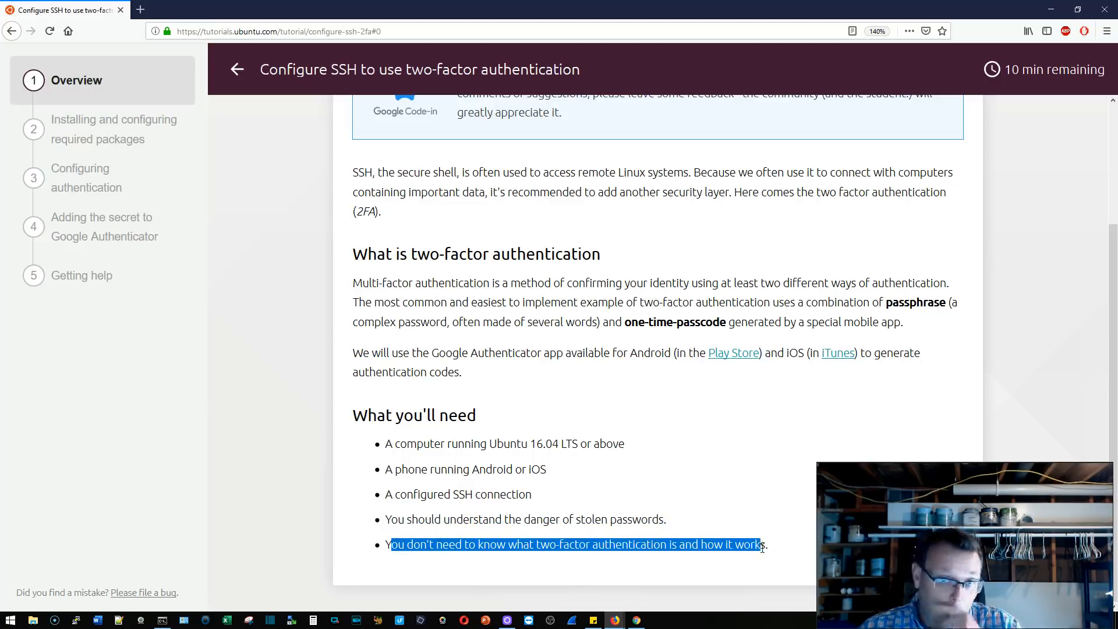
left_click(370, 478)
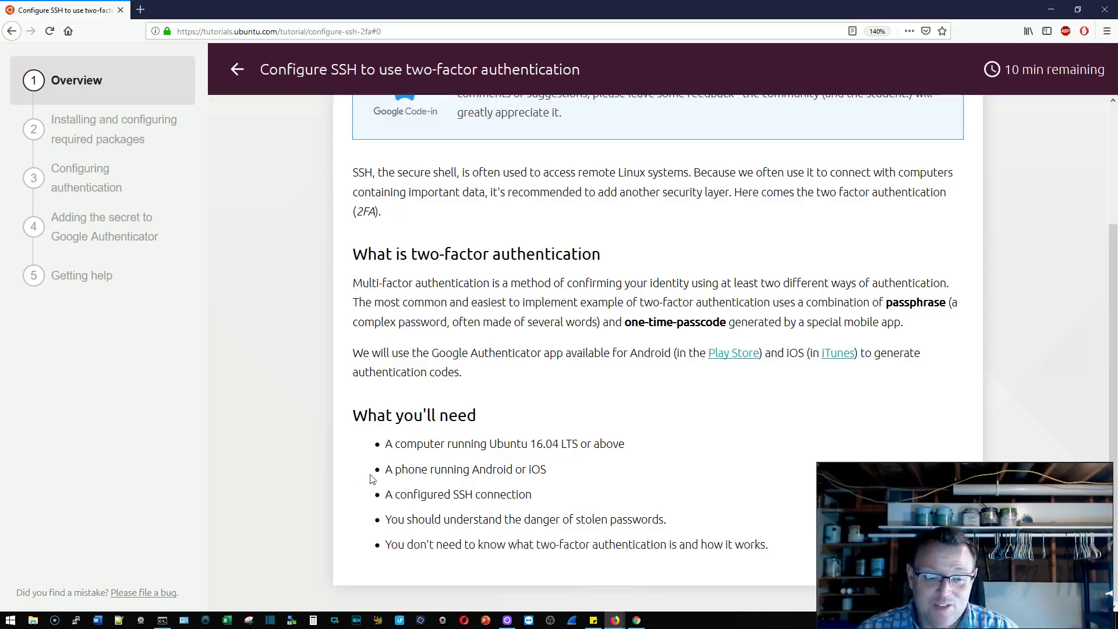
mouse_move(444, 474)
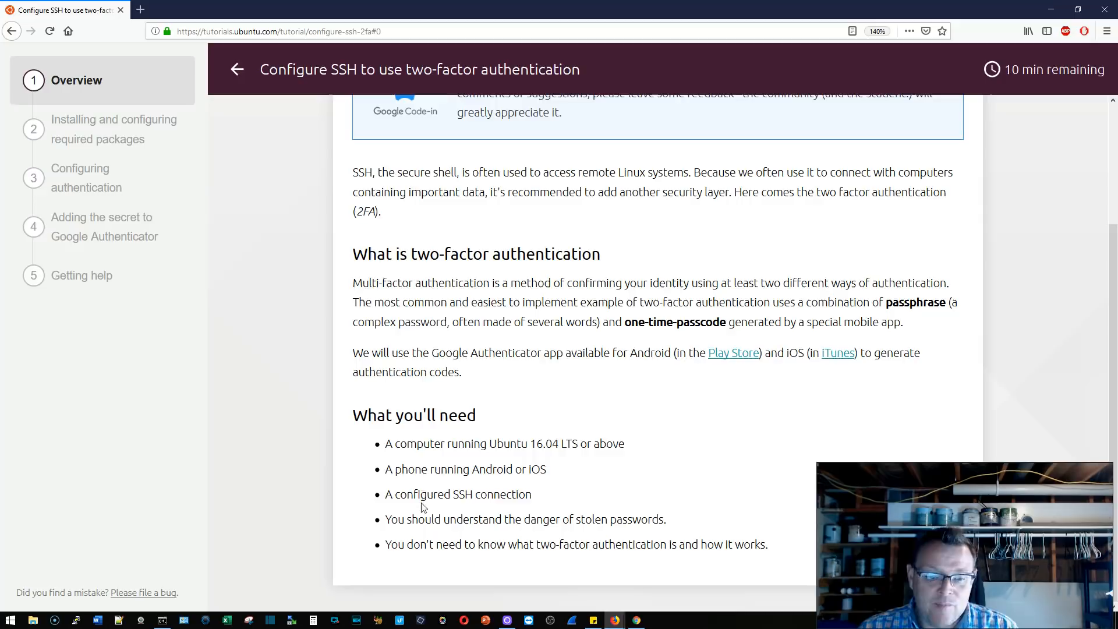
mouse_move(425, 499)
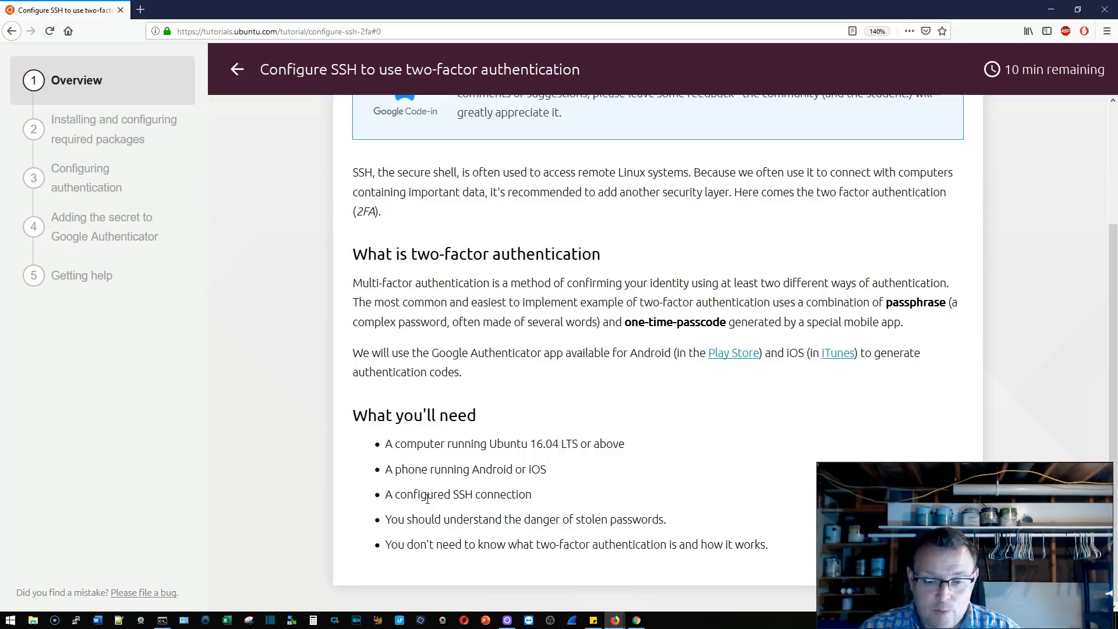
double_click(528, 444)
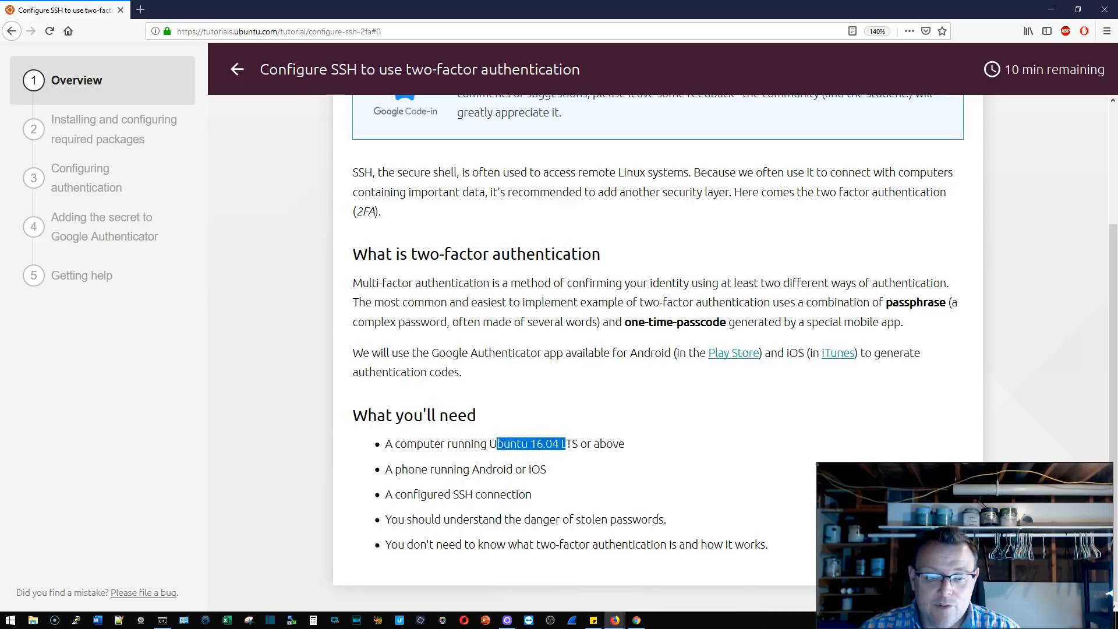
left_click(589, 459)
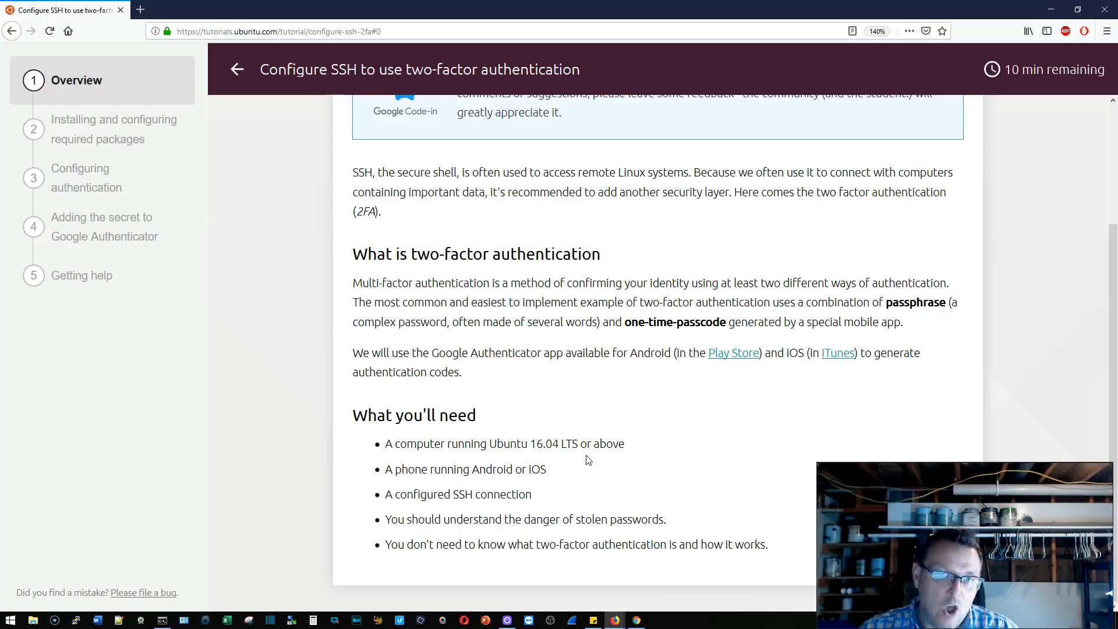
mouse_move(624, 473)
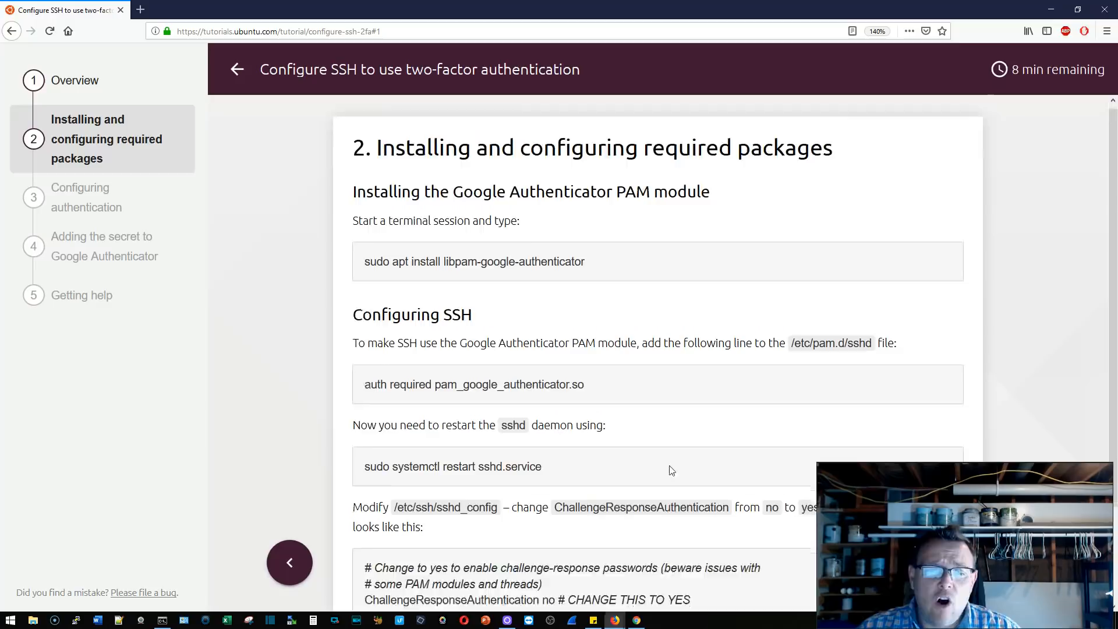
scroll("down", 3)
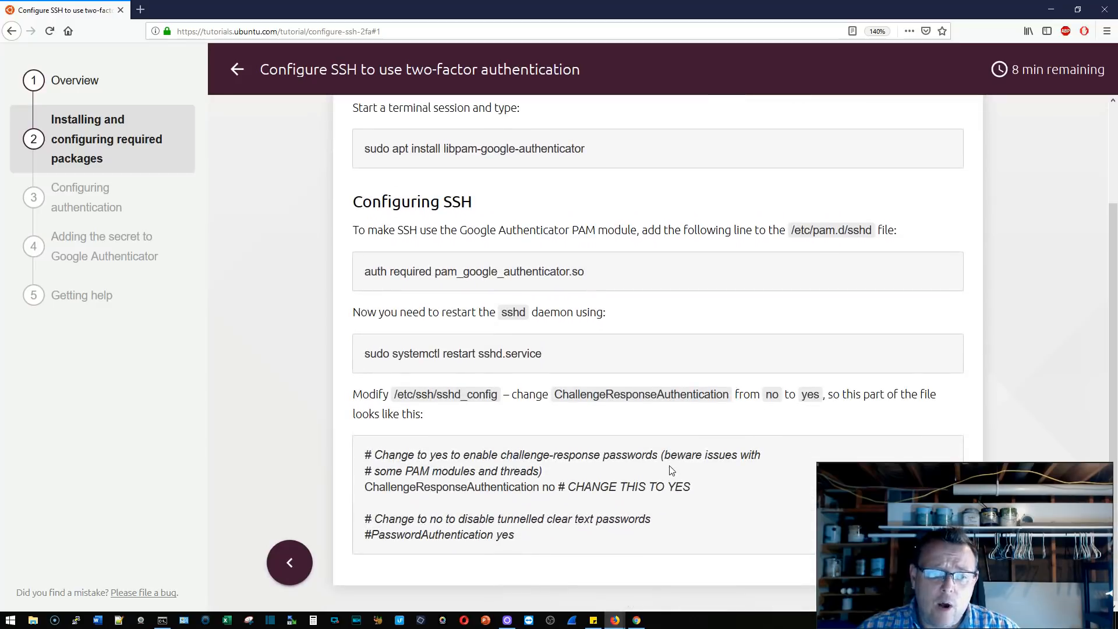
scroll("up", 3)
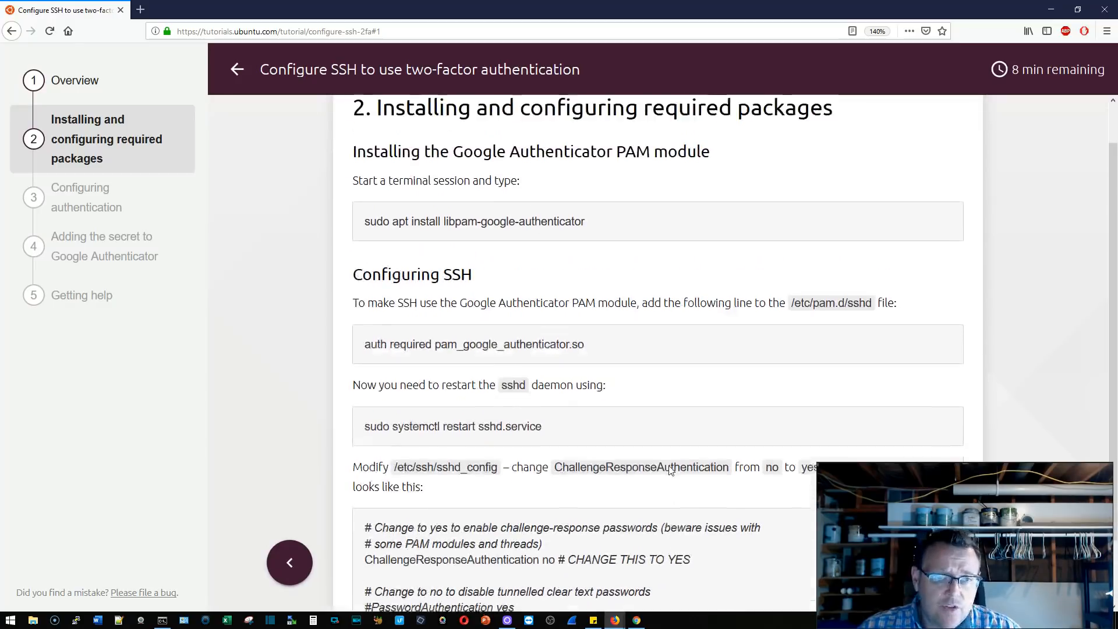
Open Command Prompt and SSH into the Ubuntu server at the IP ending 66.167.
left_click(161, 620)
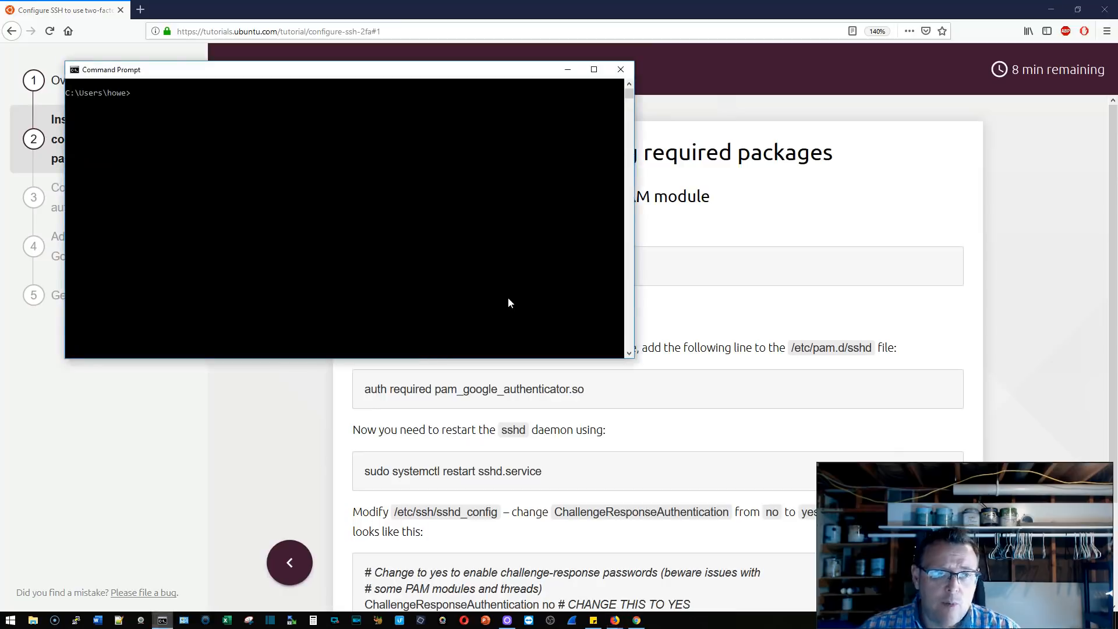
type("ssh whowe@192.168")
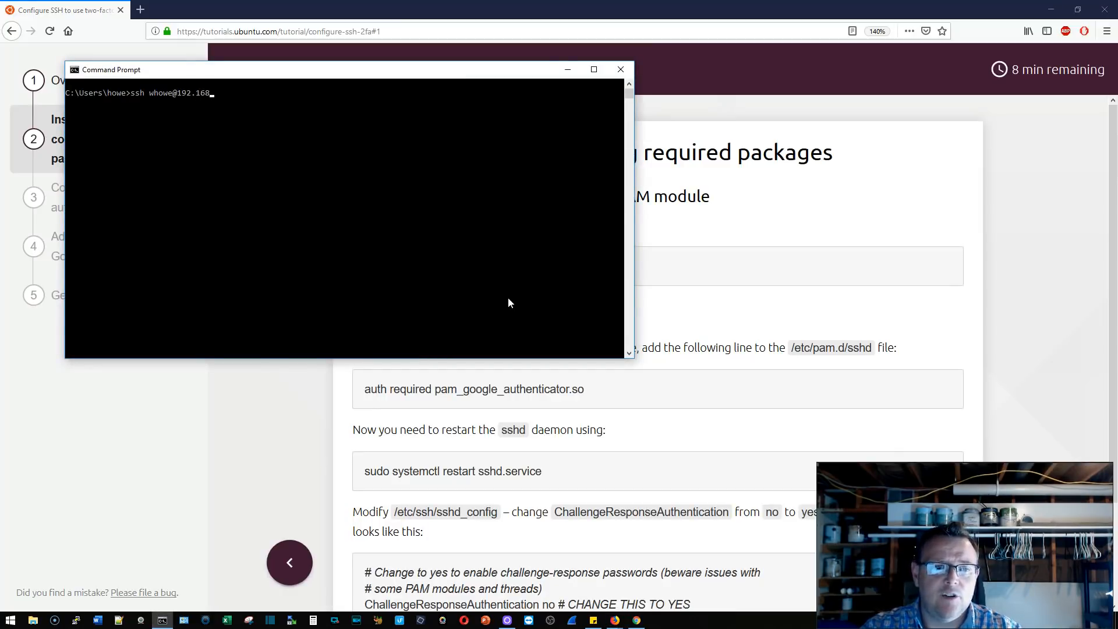
type("66.167")
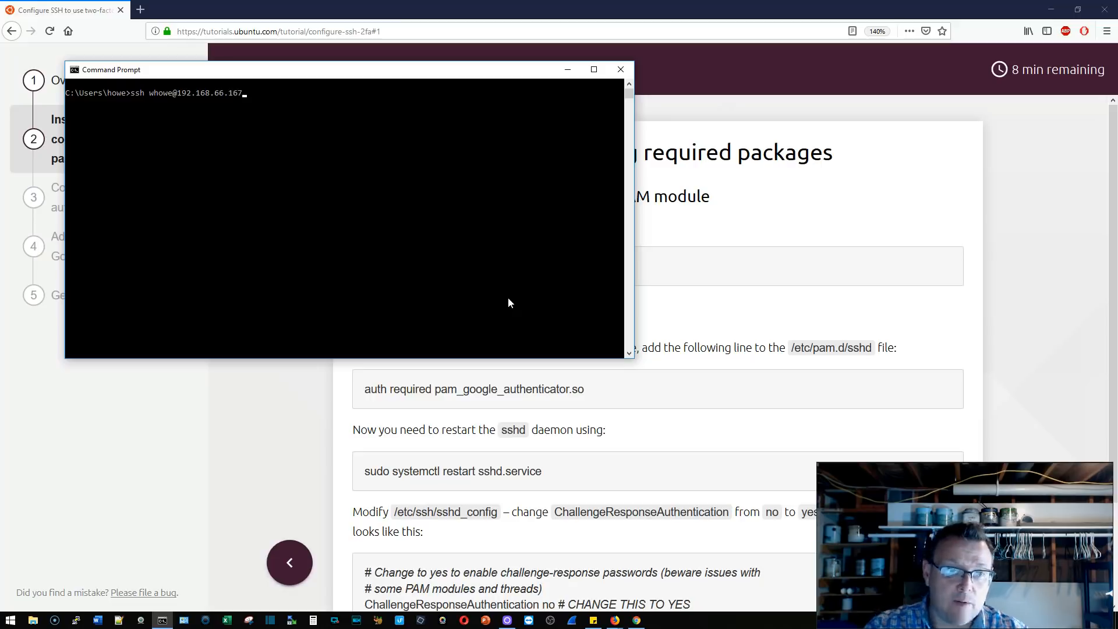
key("Return")
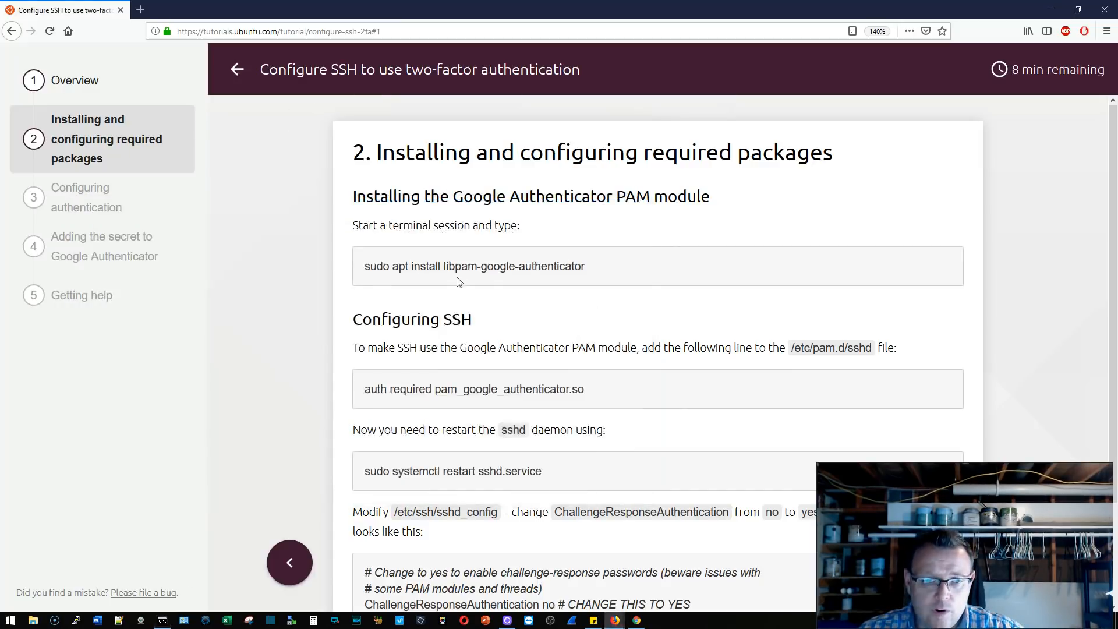
mouse_move(364, 272)
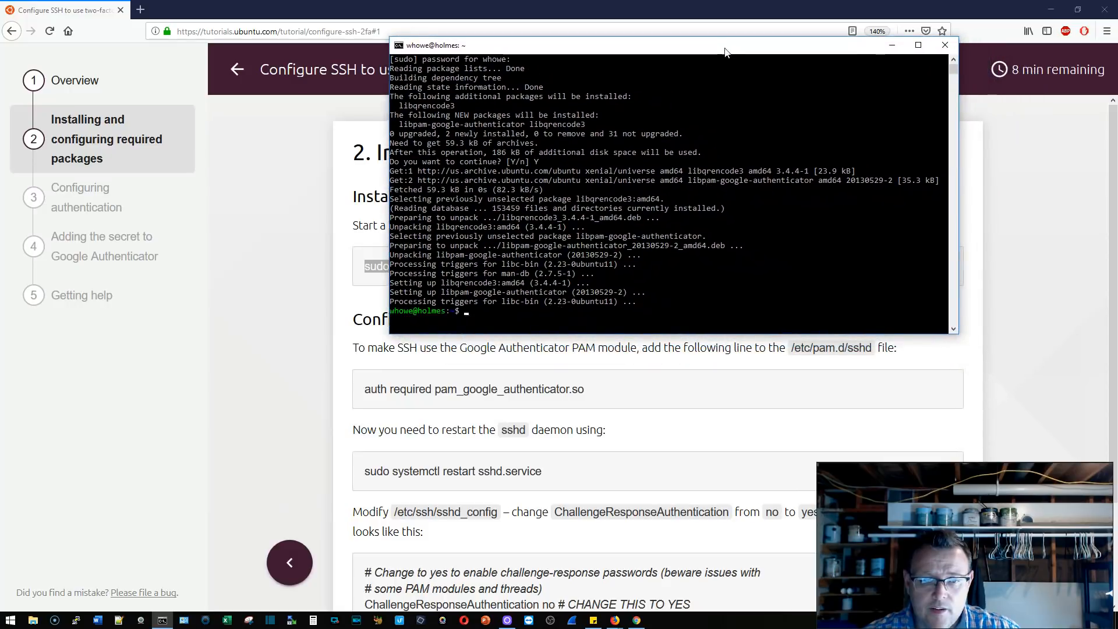
mouse_move(640, 232)
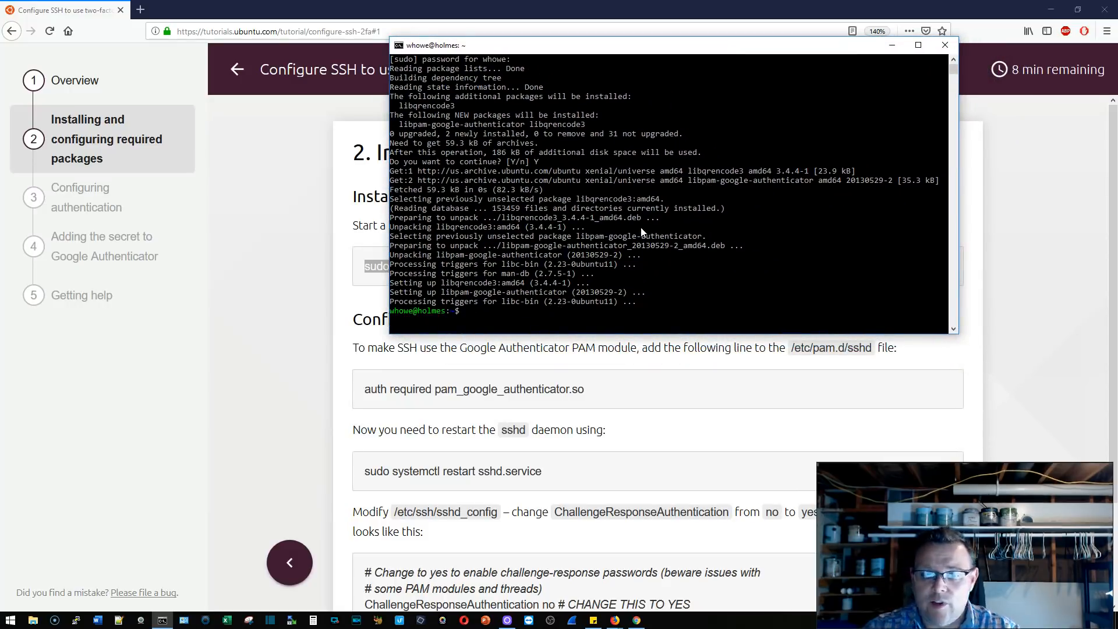
Change into /etc/pam.d and open the sshd PAM file in nano with sudo.
type("cd /etc/")
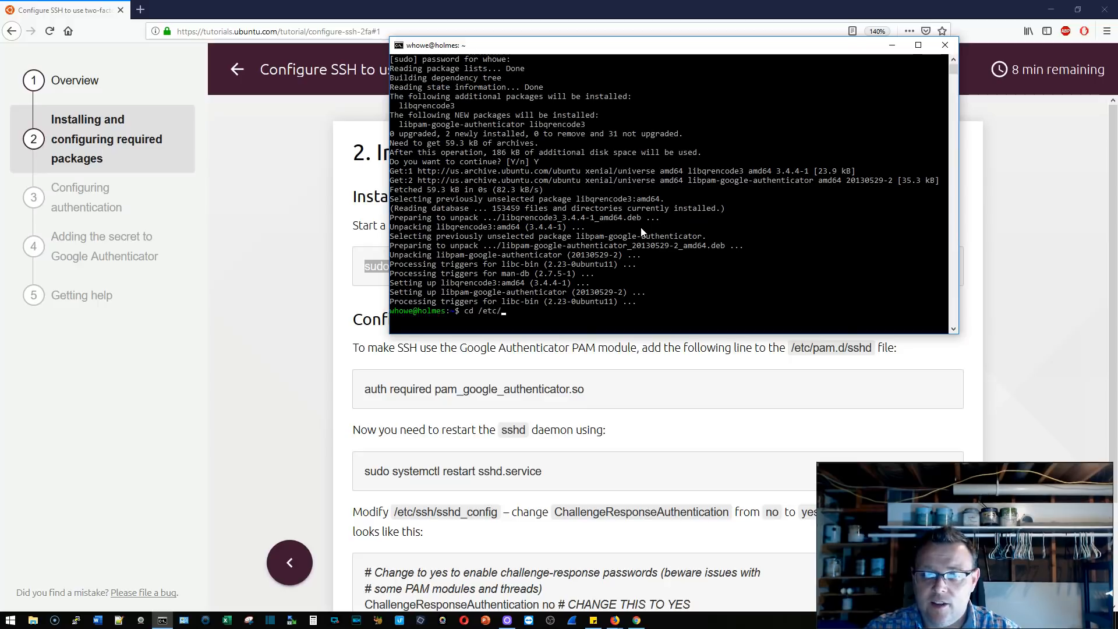
key("Return")
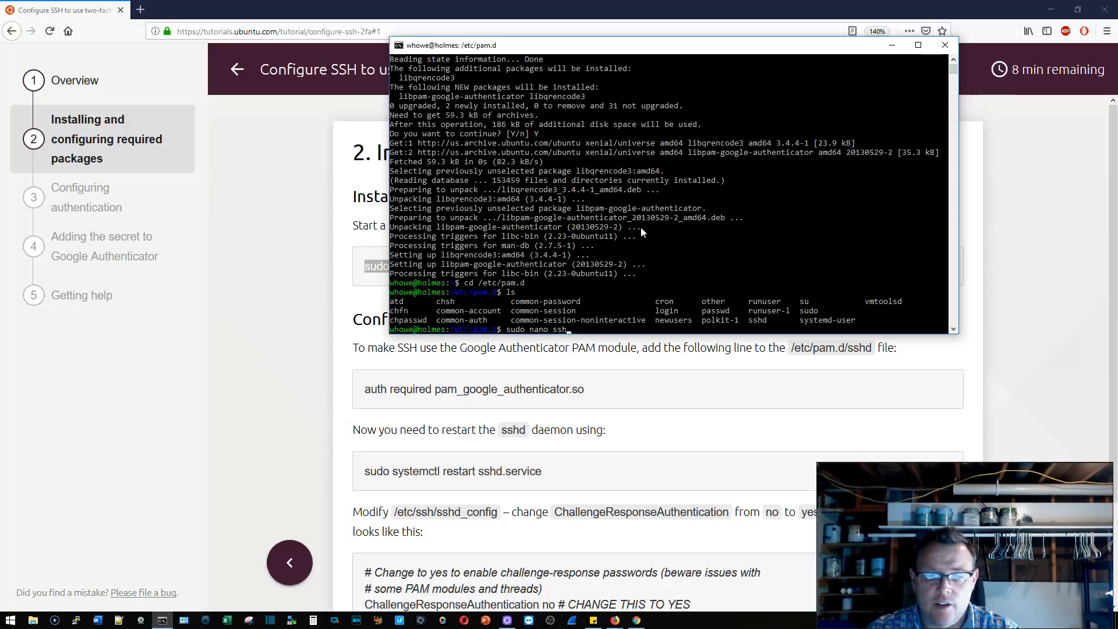
type("d")
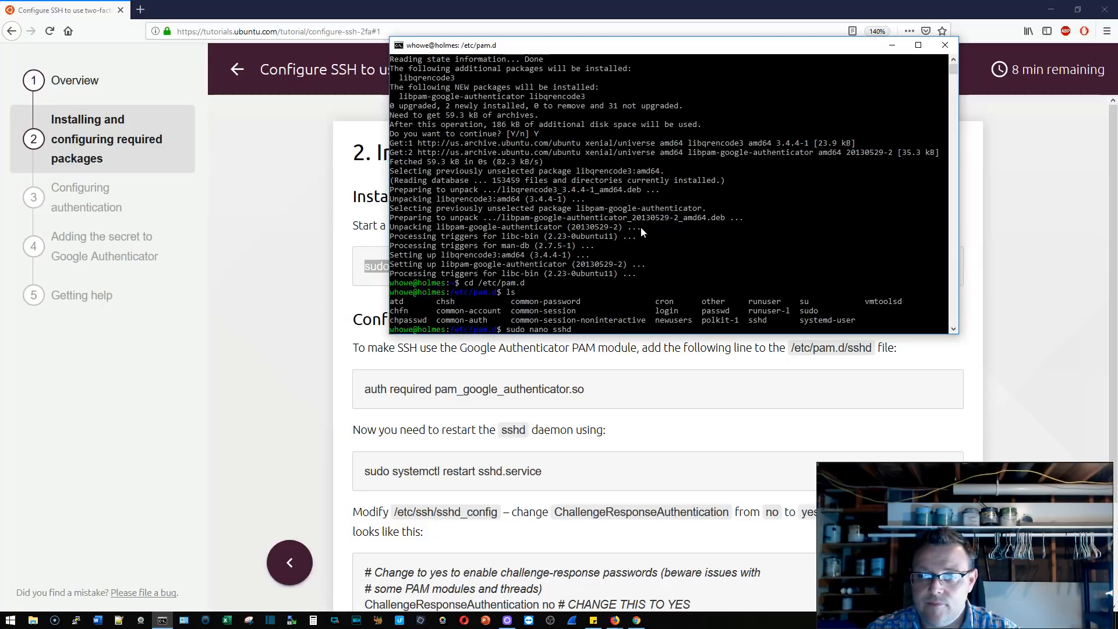
key("Return")
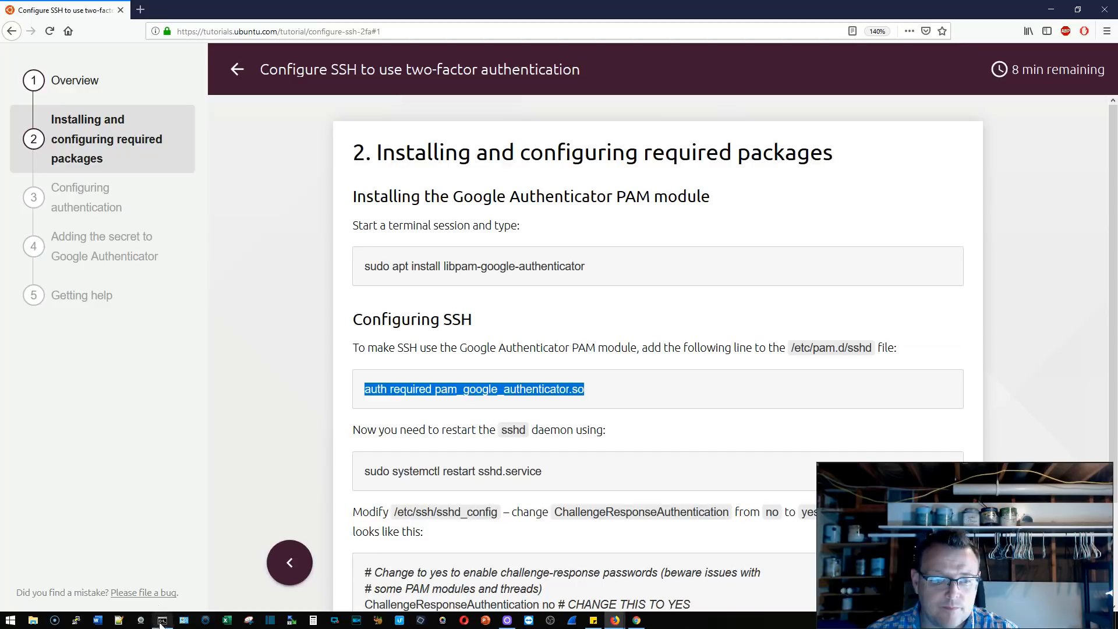
Add a '# Google Auth PAM SSH' comment at the end of the sshd PAM file.
left_click(162, 620)
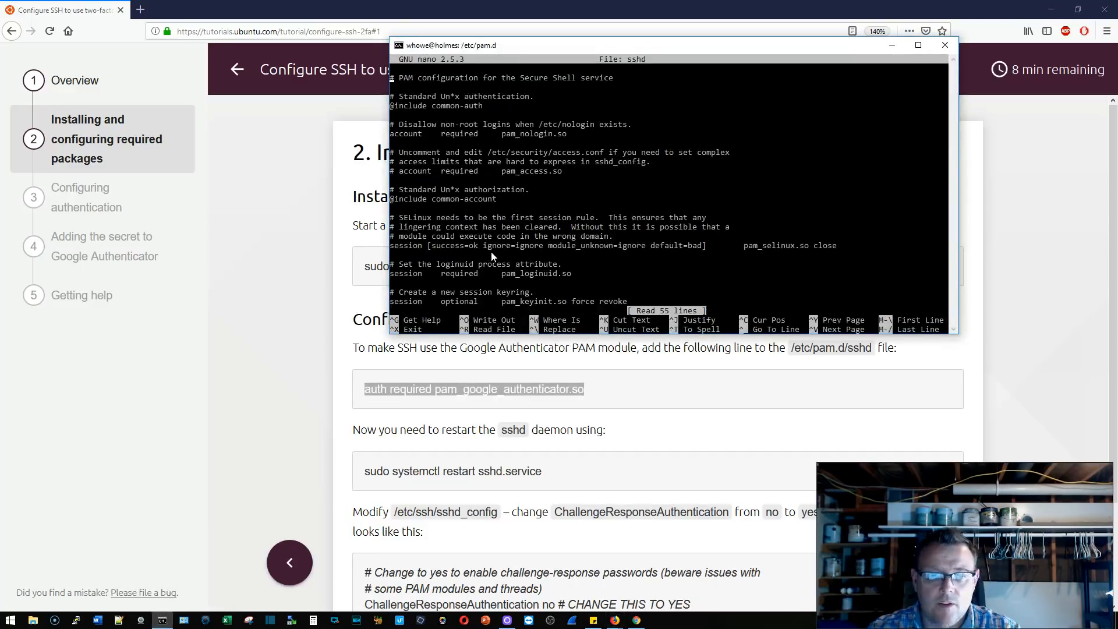
scroll("down", 3)
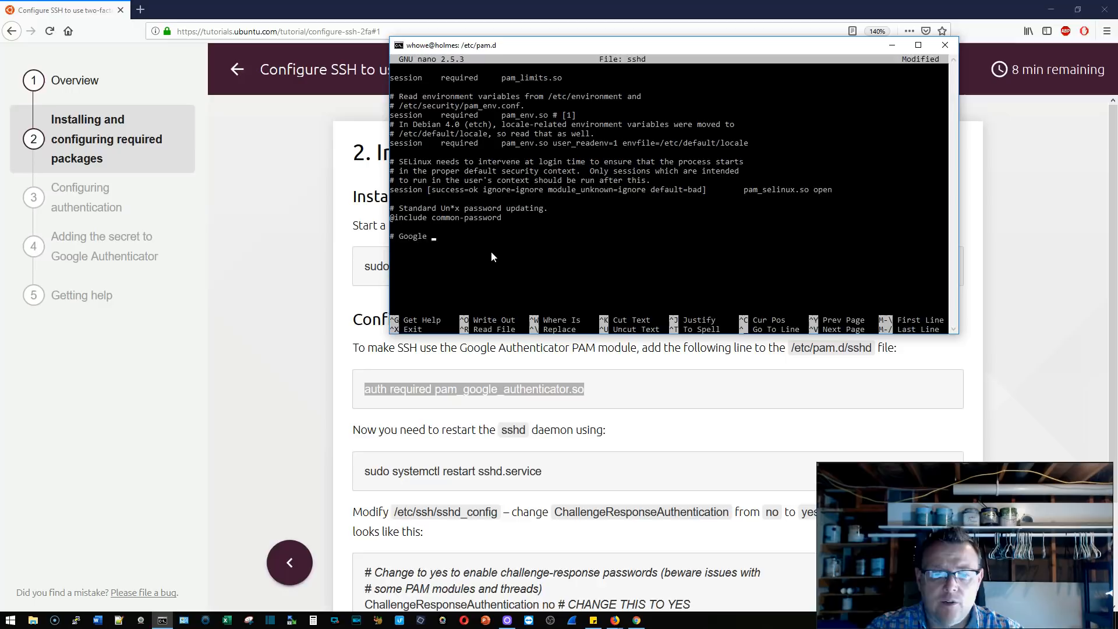
type("Auth PAM SSH")
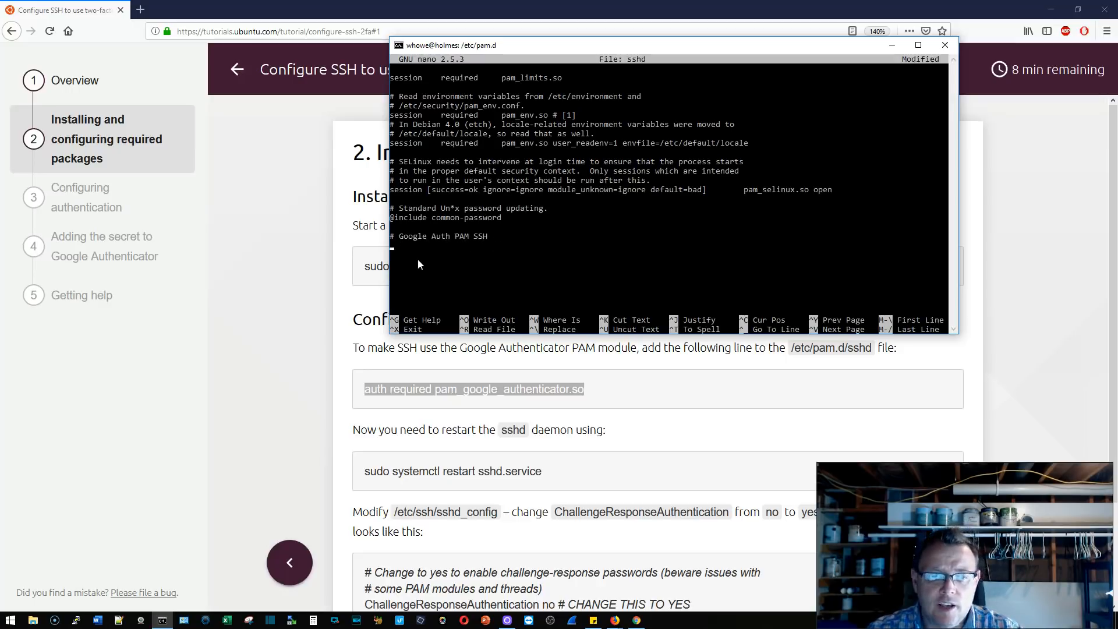
key("ctrl+o")
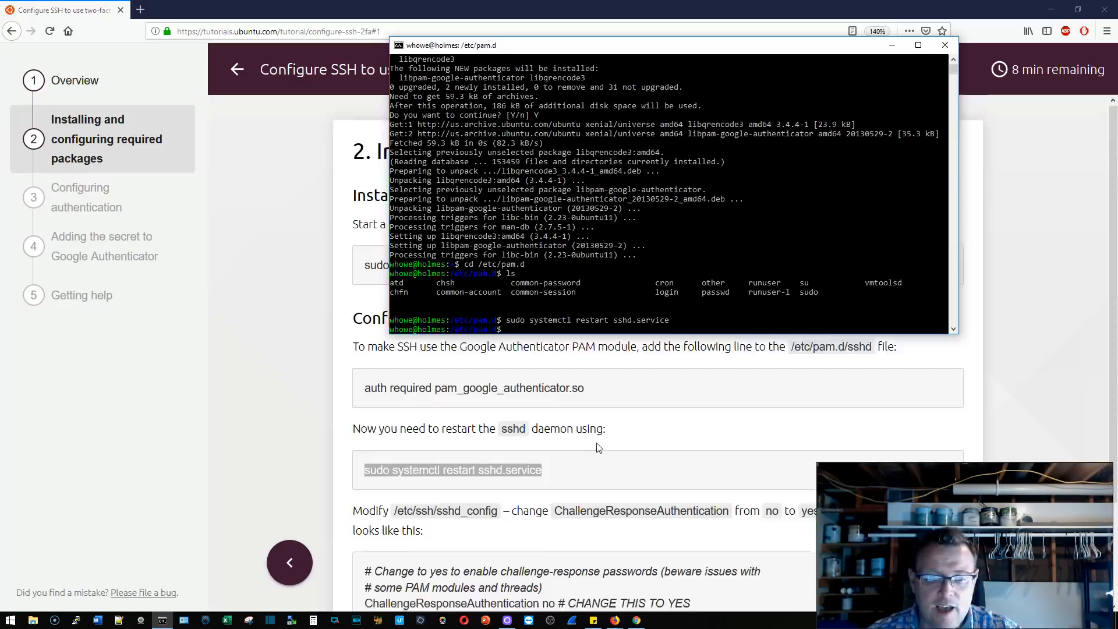
Scroll the tutorial to the ChallengeResponseAuthentication instruction.
scroll("down", 3)
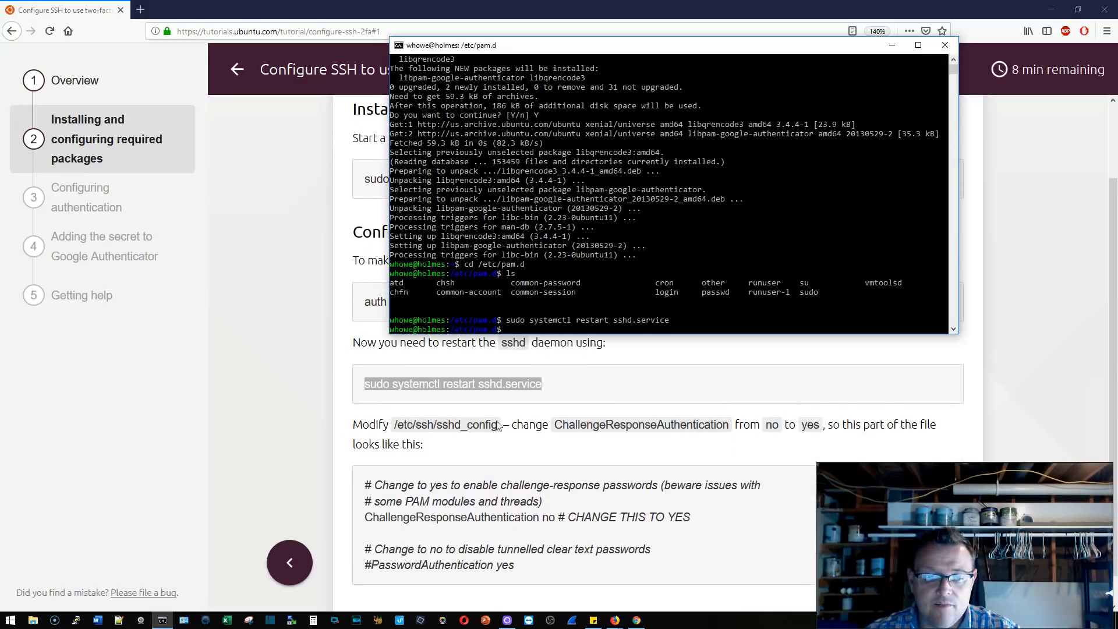
mouse_move(503, 402)
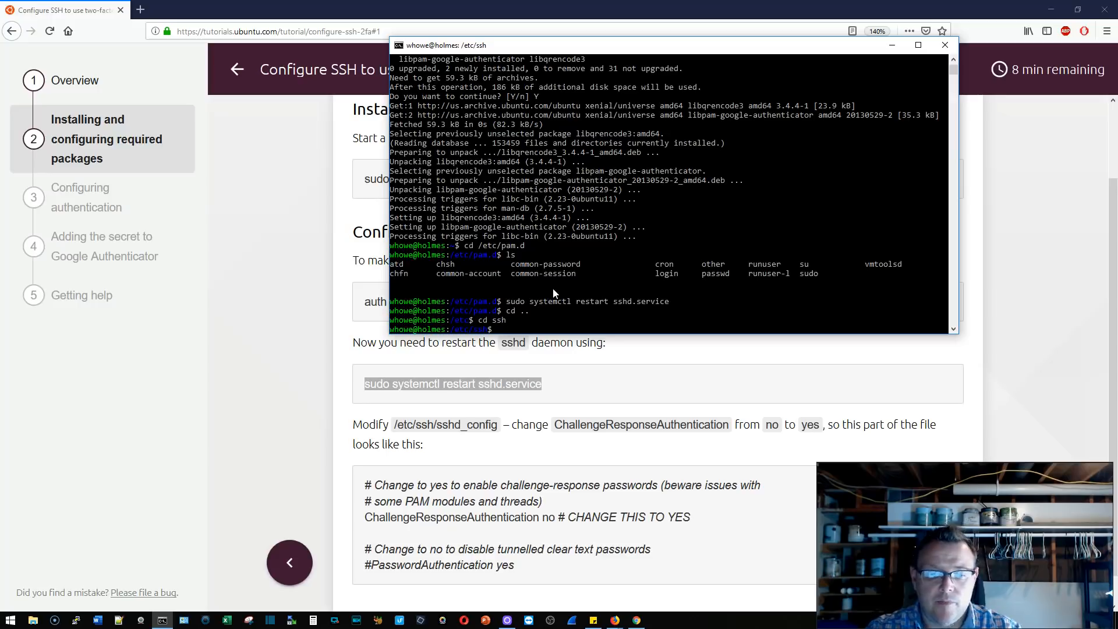
Open sshd_config in nano, find ChallengeResponseAuthentication, and set it to yes.
type("sudo nano sshd_config")
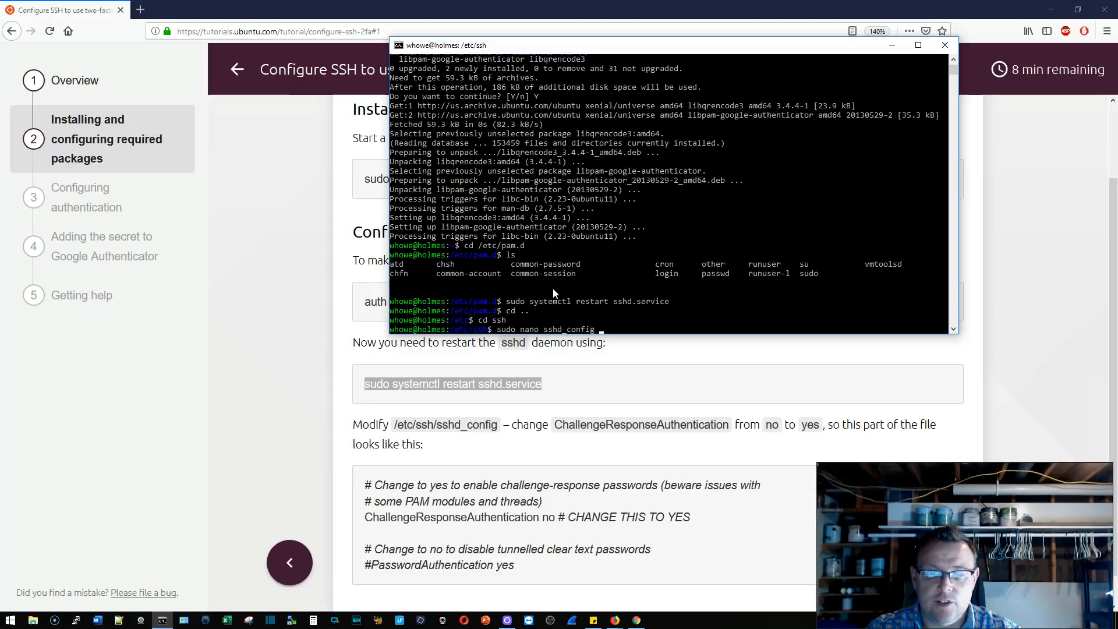
key("Return")
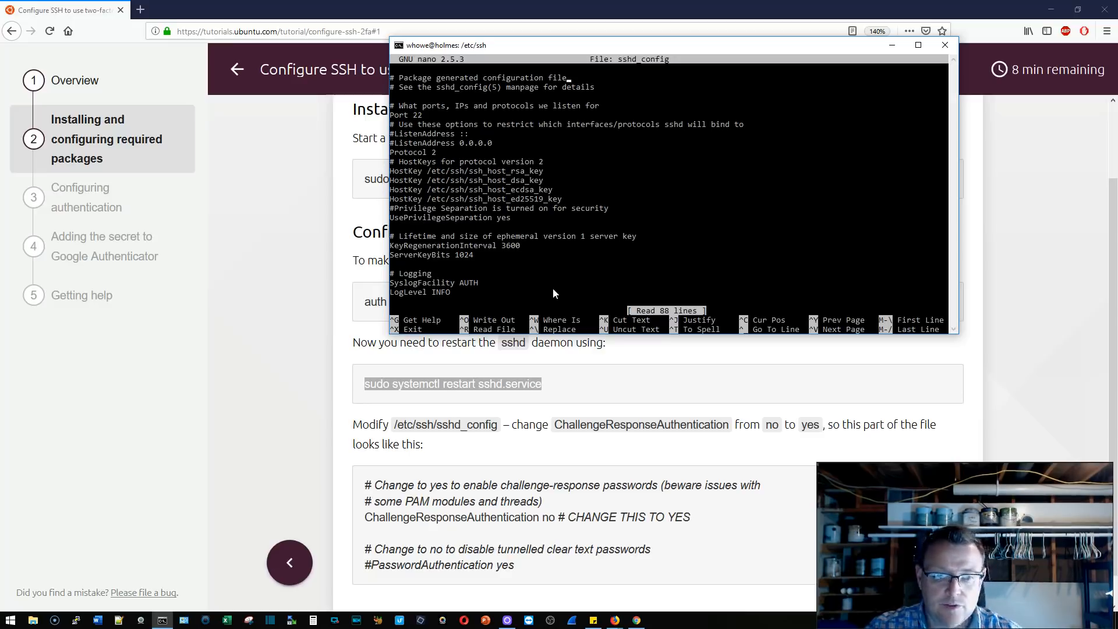
key("ctrl+w")
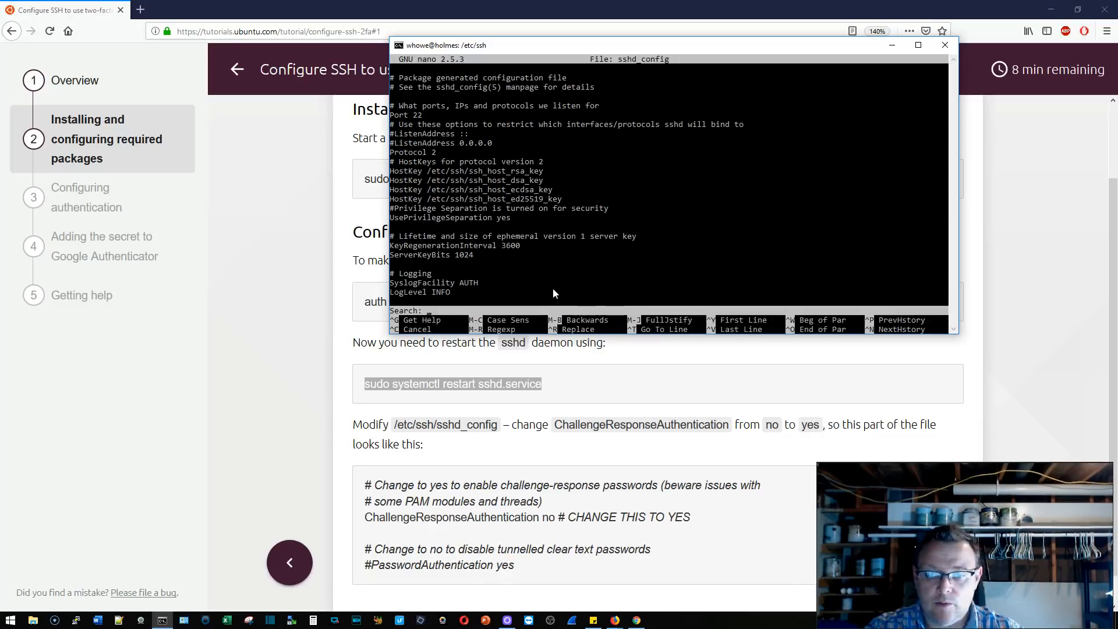
type("ChallengeRe")
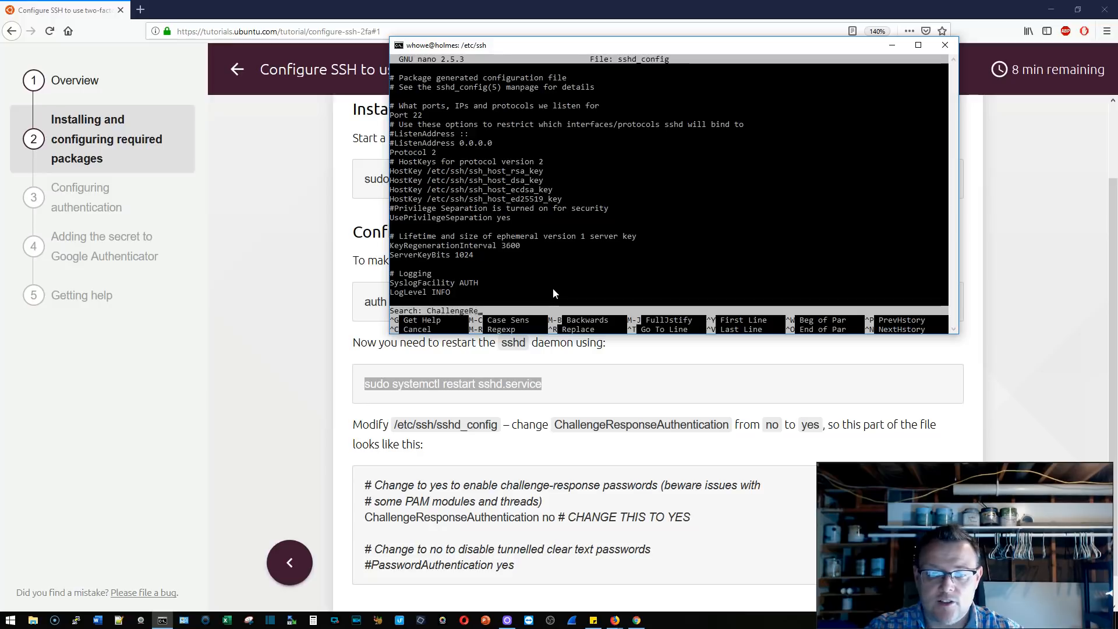
key("Return")
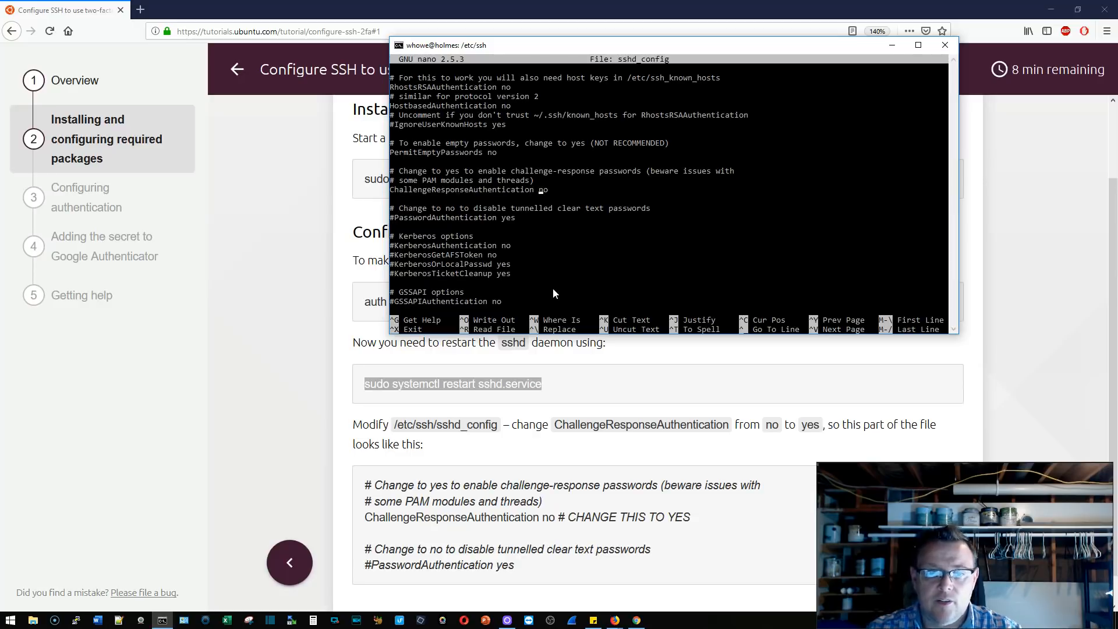
type("yes")
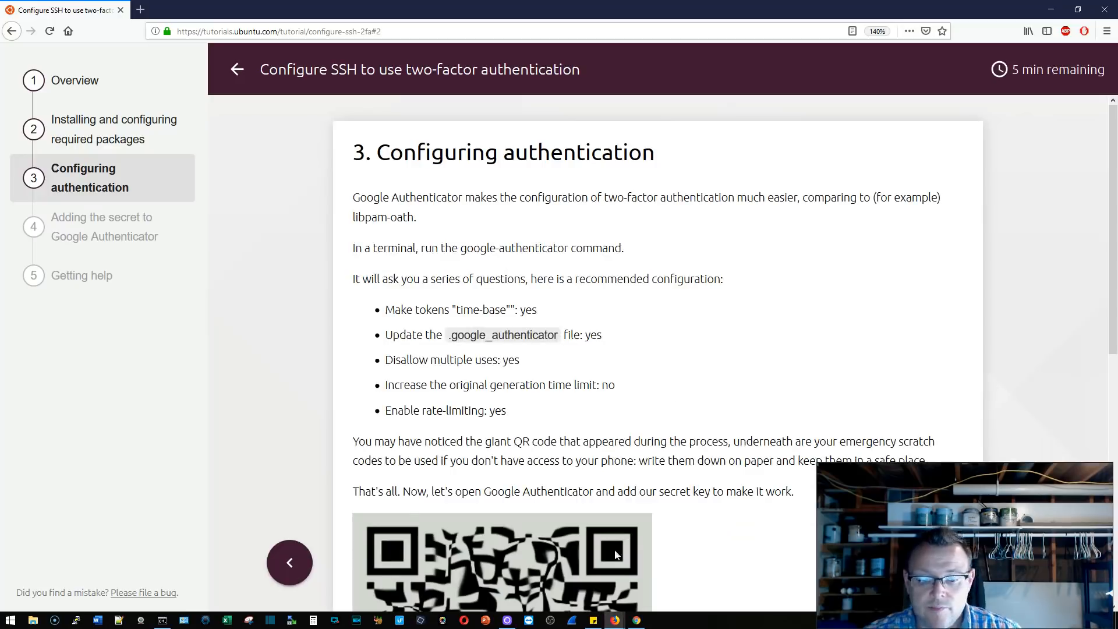
Return to the terminal and discard a repeated 'sudo nano sshd_config' command, leaving an empty prompt.
left_click(163, 620)
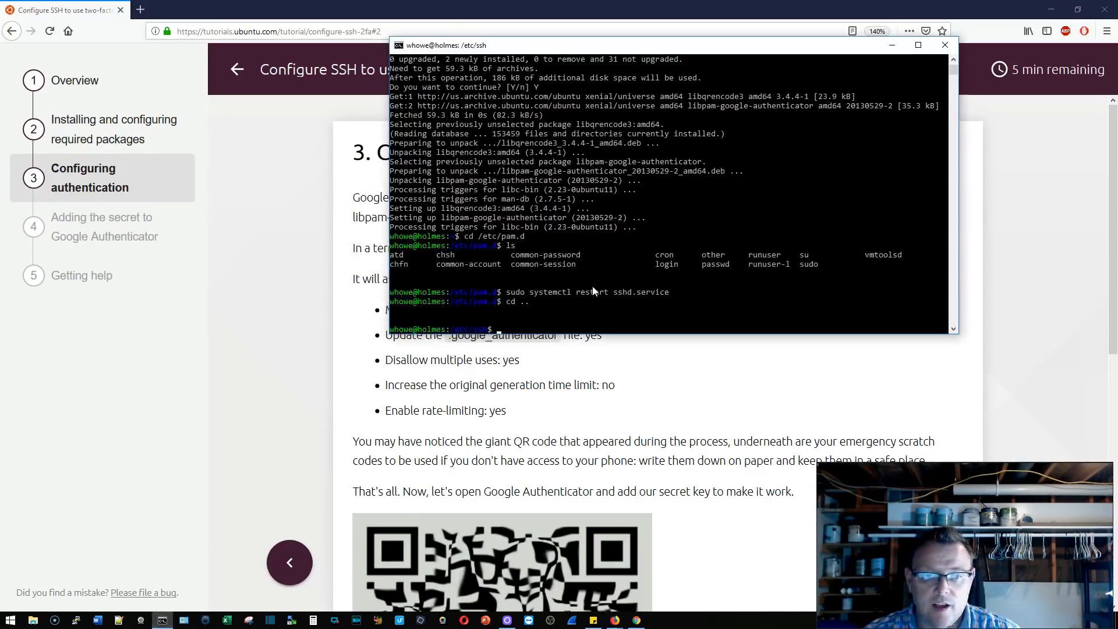
type("sudo nano sshd_config")
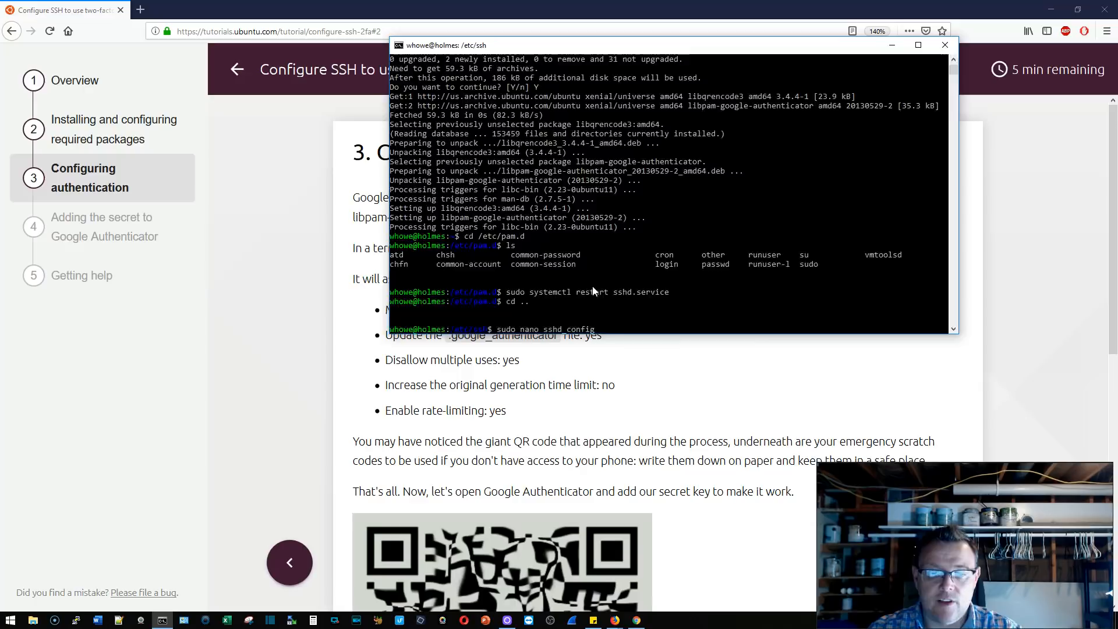
key("Return")
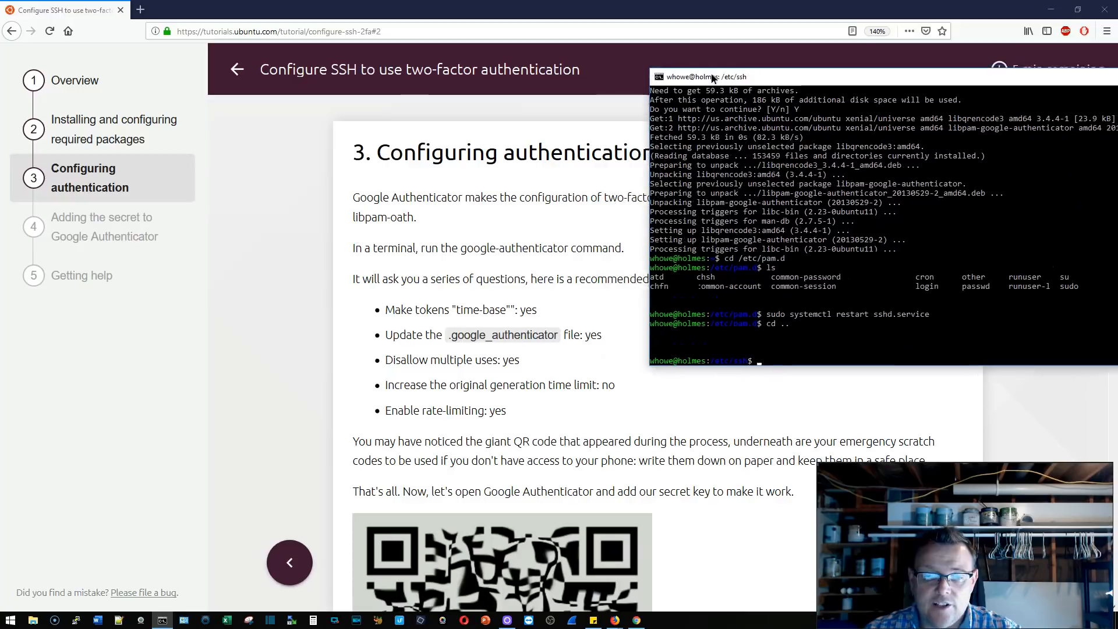
mouse_move(595, 421)
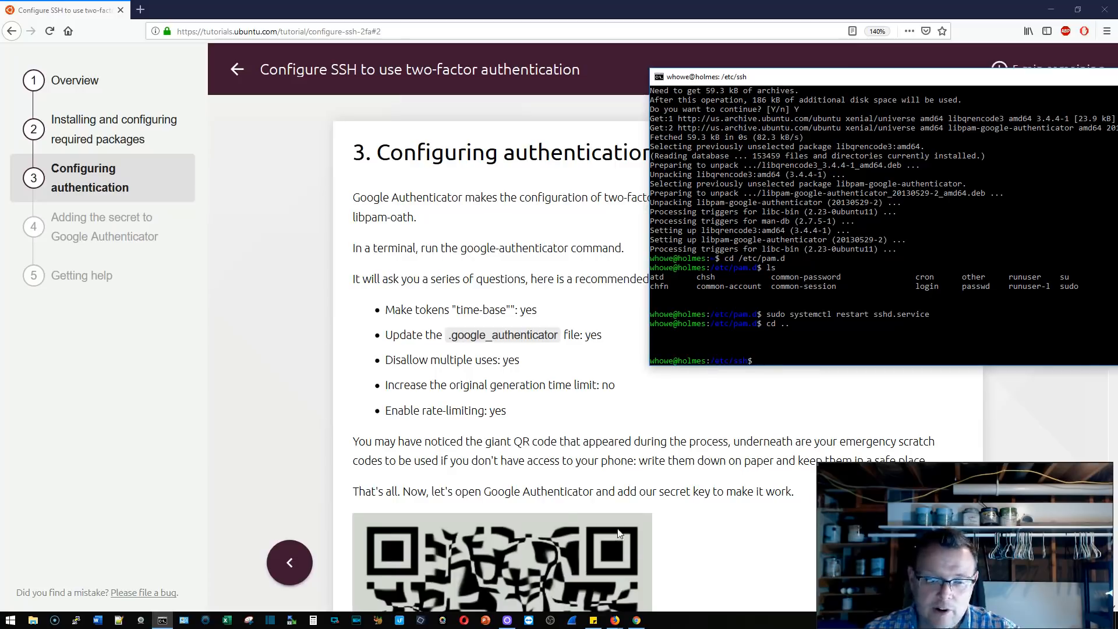
mouse_move(701, 531)
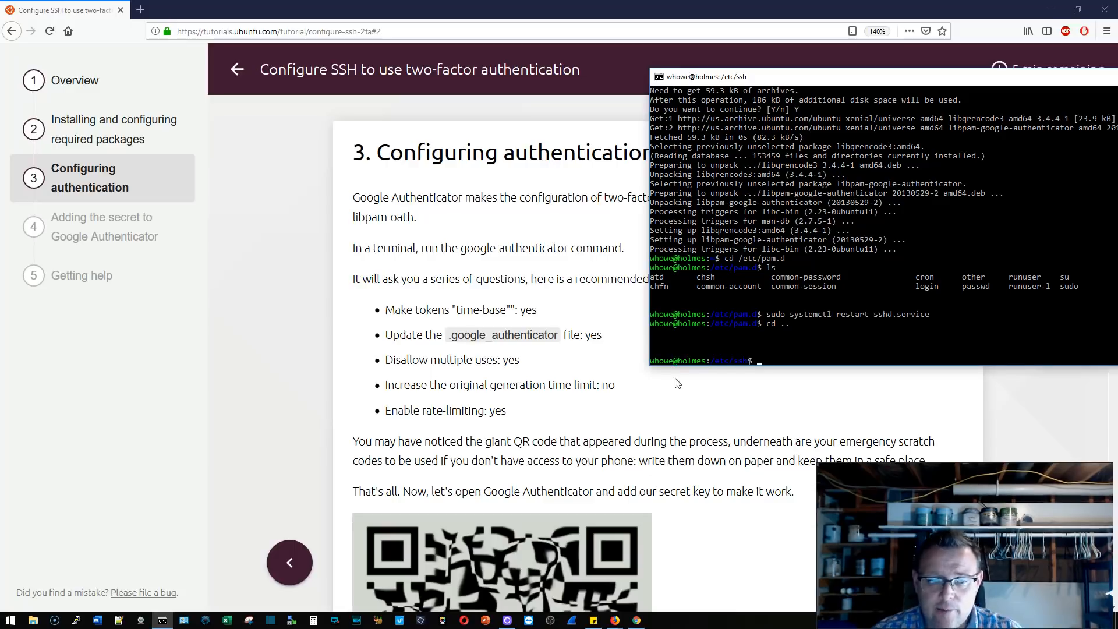
mouse_move(690, 280)
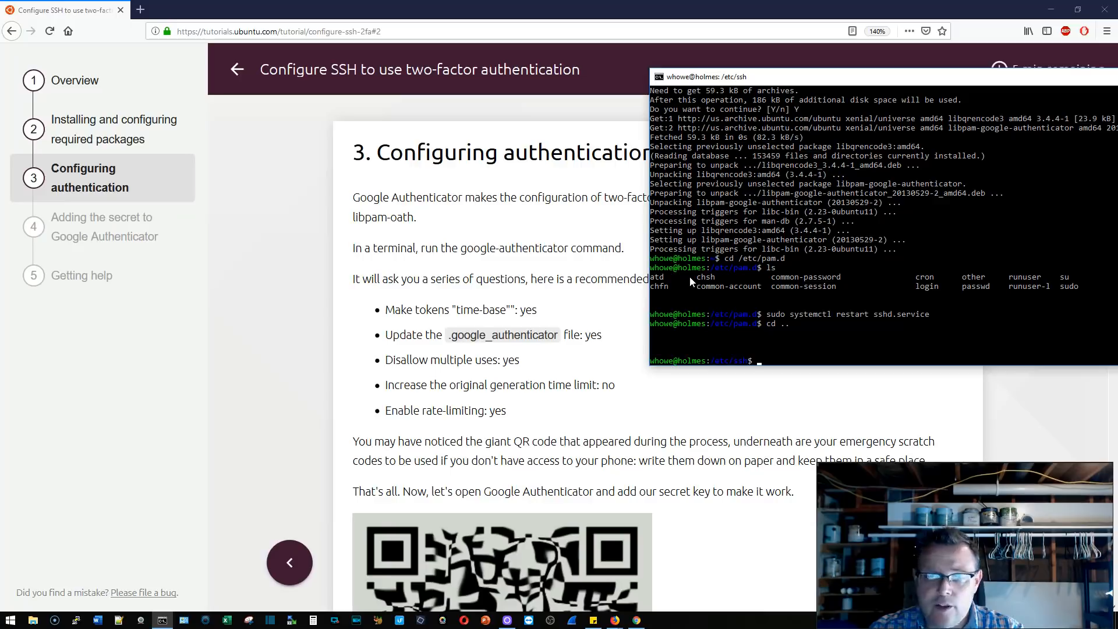
Run google-authenticator, answer y to time-based tokens, and review the QR code and secret.
type("google-authenticator")
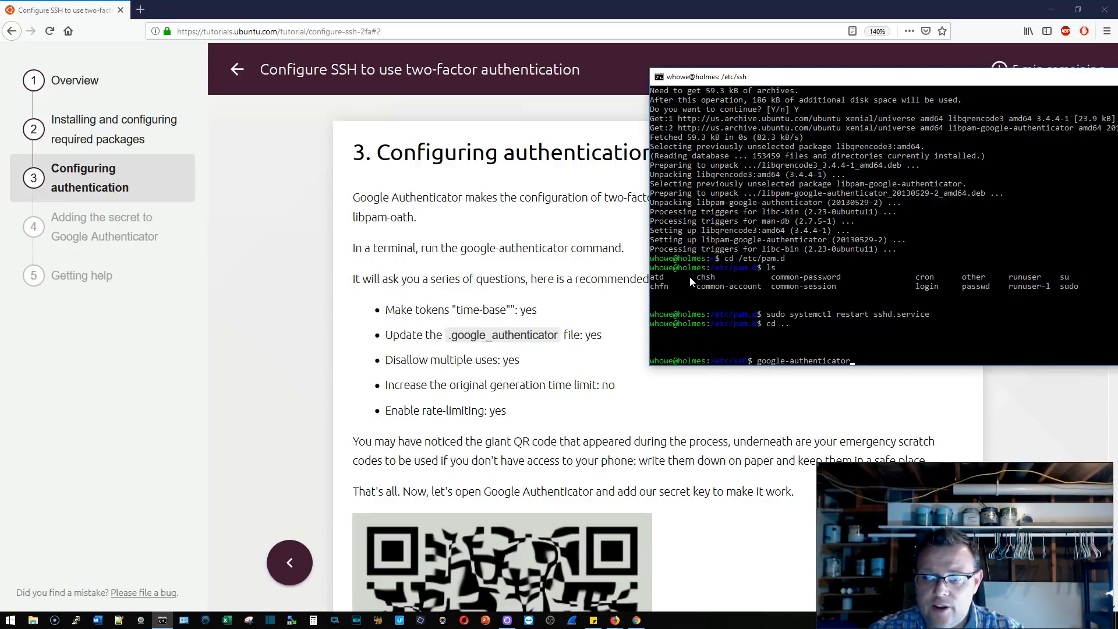
key("Return")
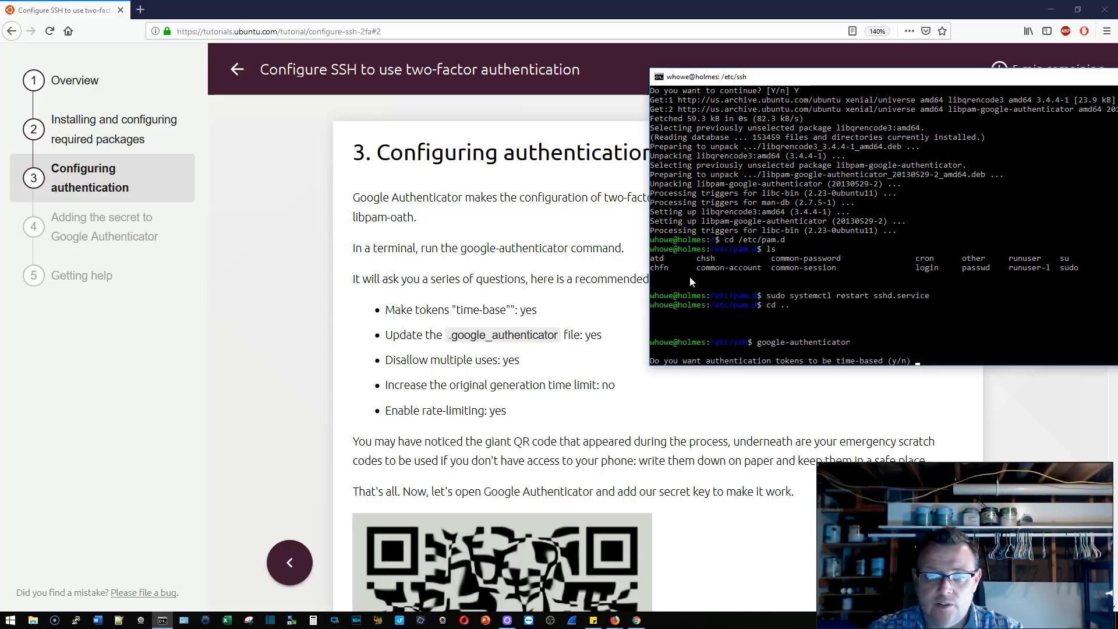
type("y")
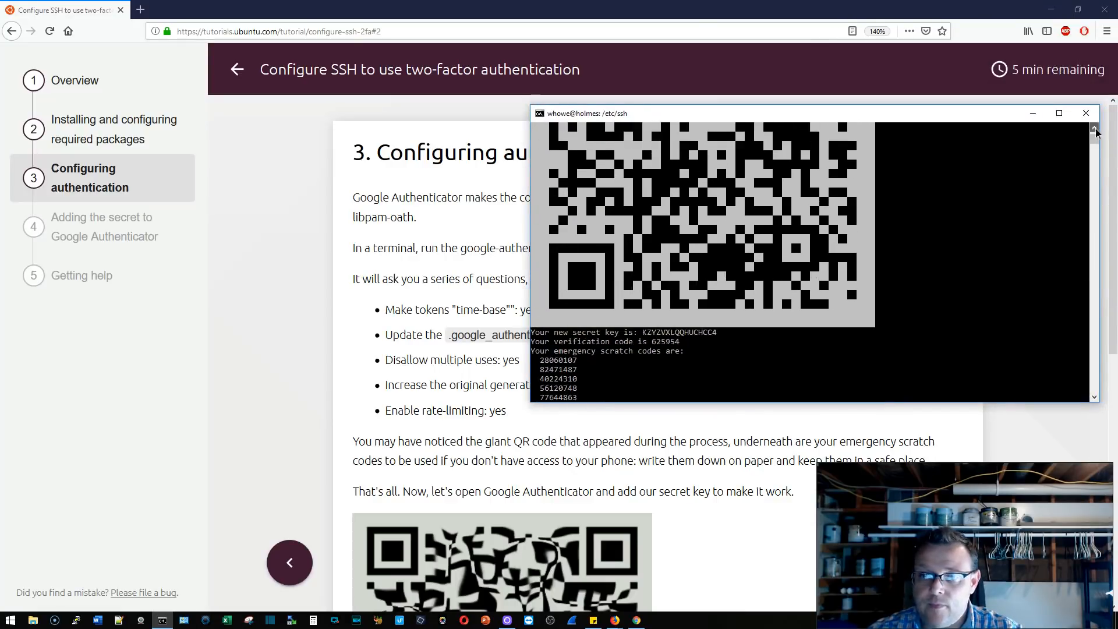
scroll("up", 3)
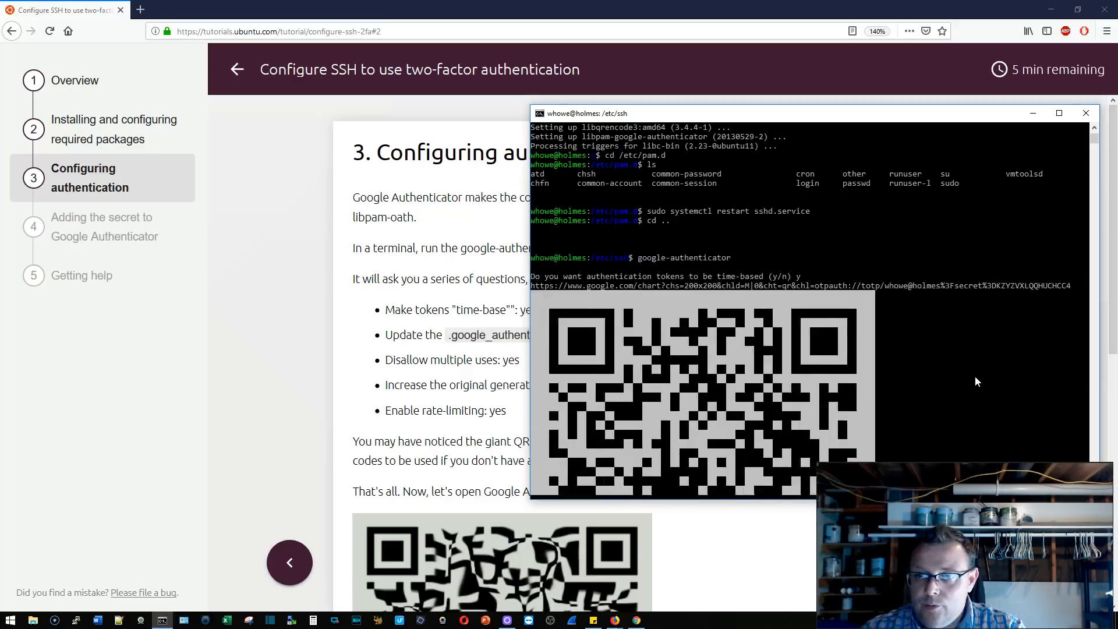
scroll("down", 3)
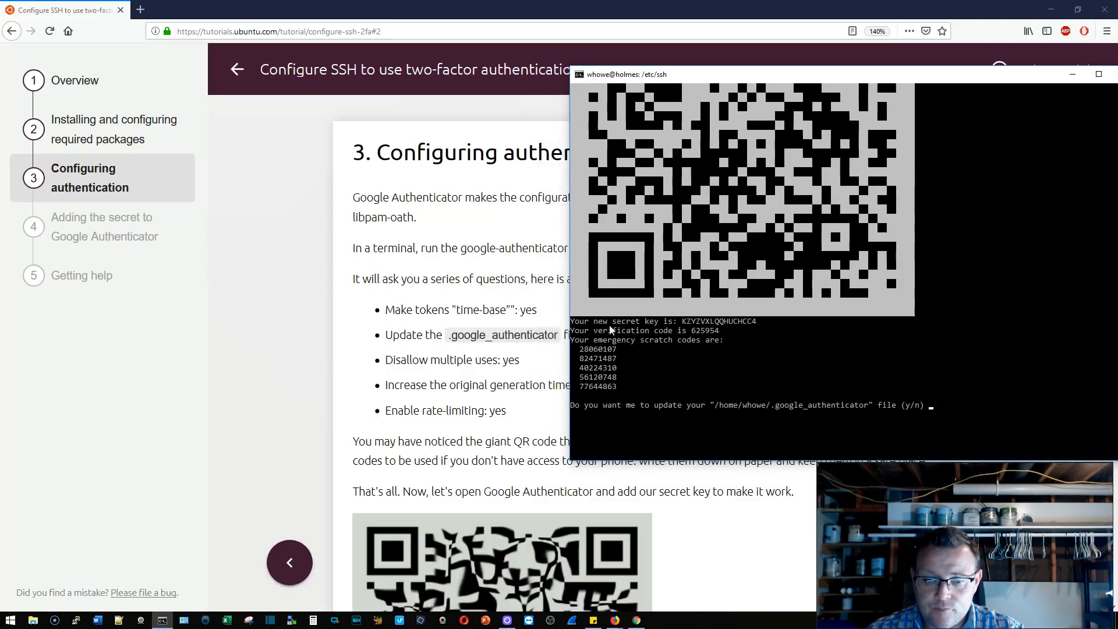
mouse_move(827, 412)
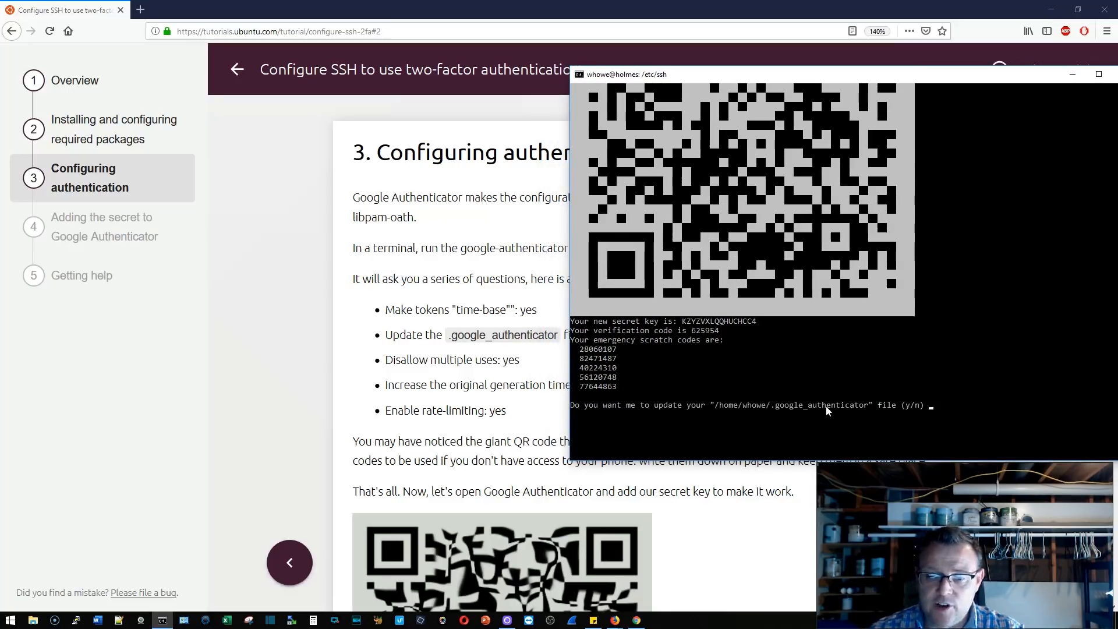
Answer y to saving the .google_authenticator file, disallowing reuse, time skew and rate limiting.
type("yy^H")
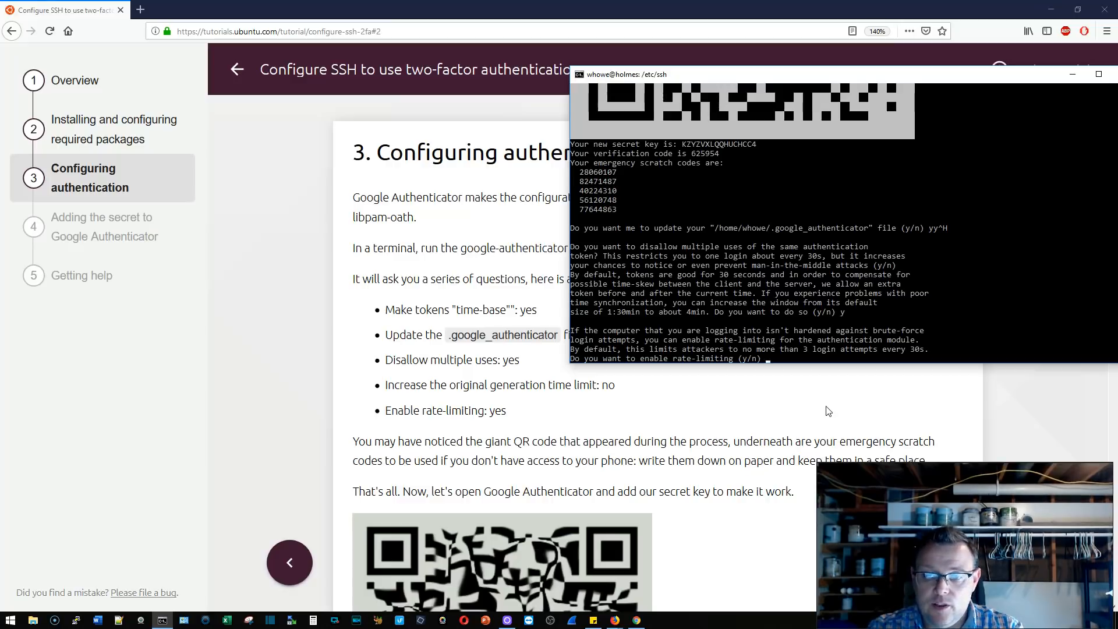
type("y")
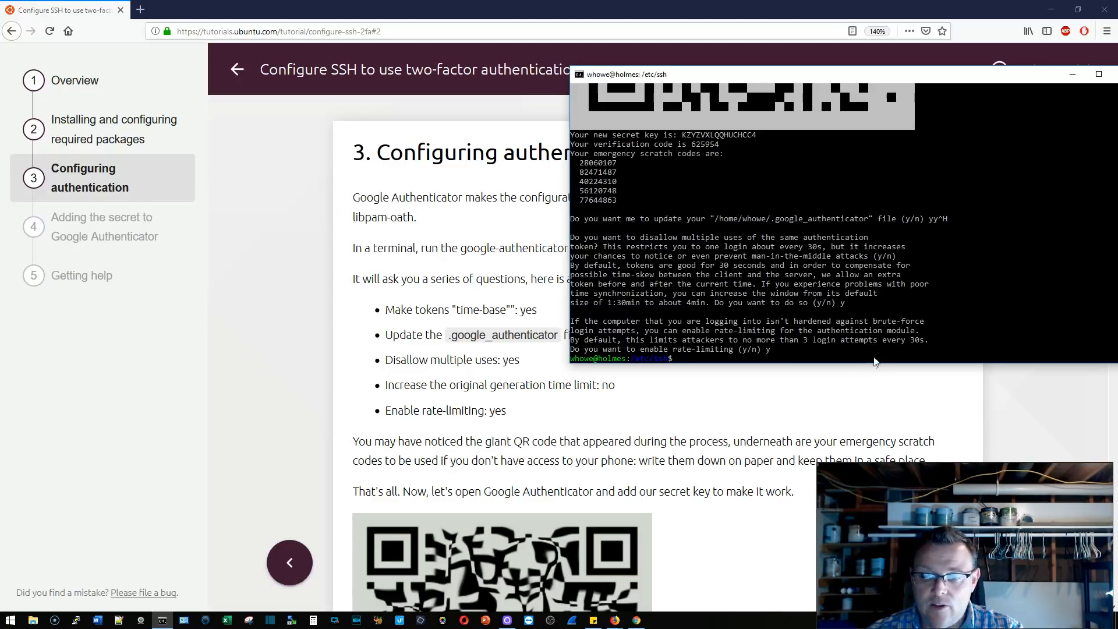
mouse_move(816, 438)
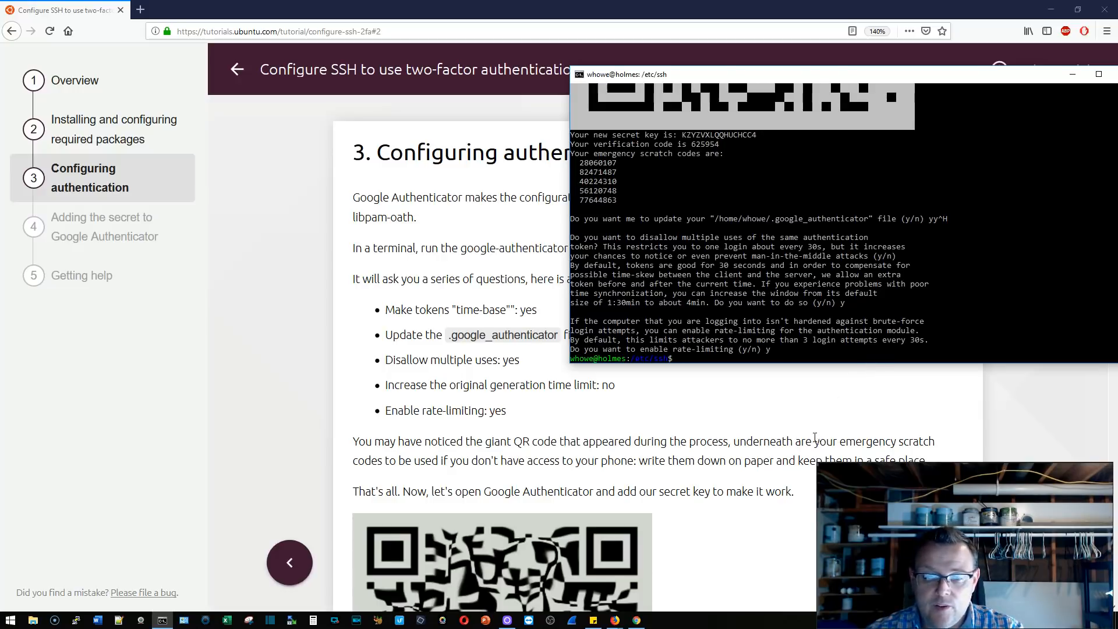
scroll("down", 3)
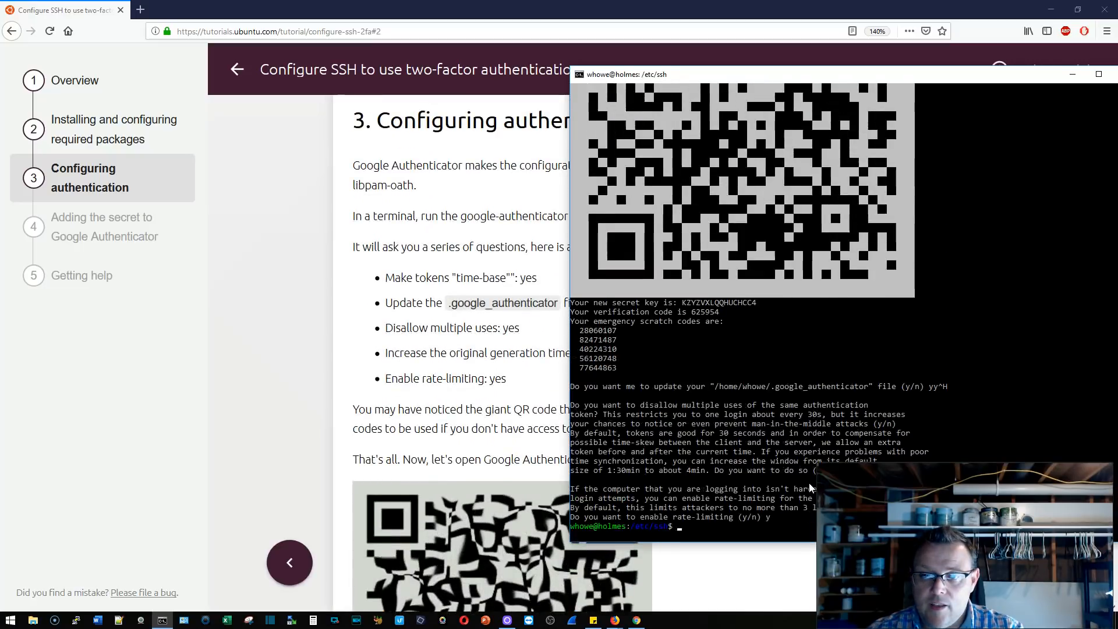
scroll("up", 3)
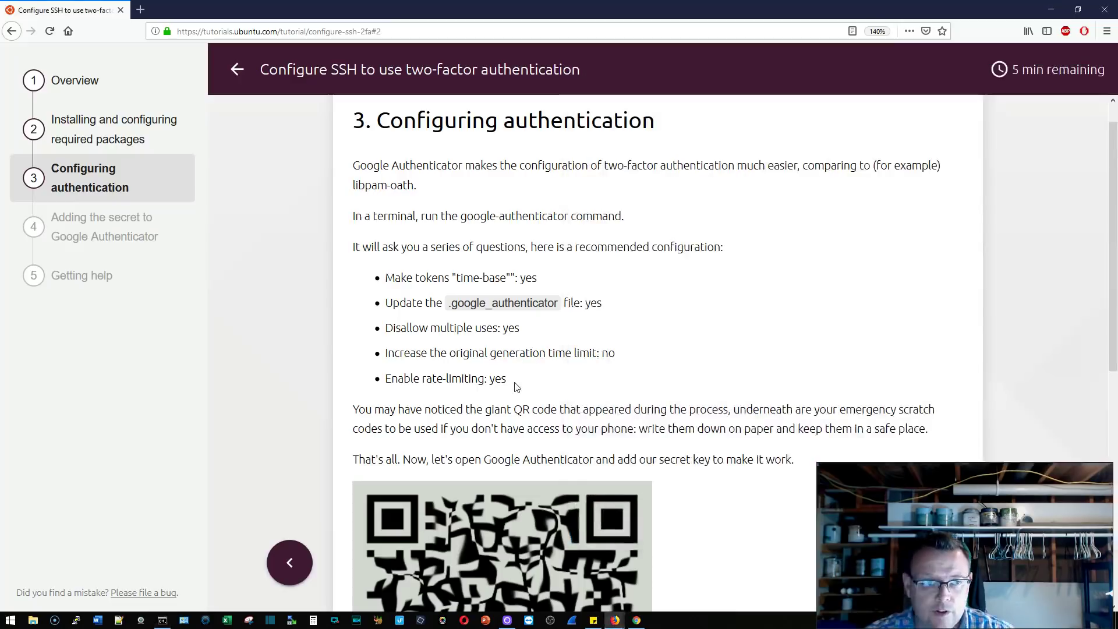
Read step 4 'Adding the secret', advance to 'Getting help', and bring the SSH terminal back.
left_click(104, 227)
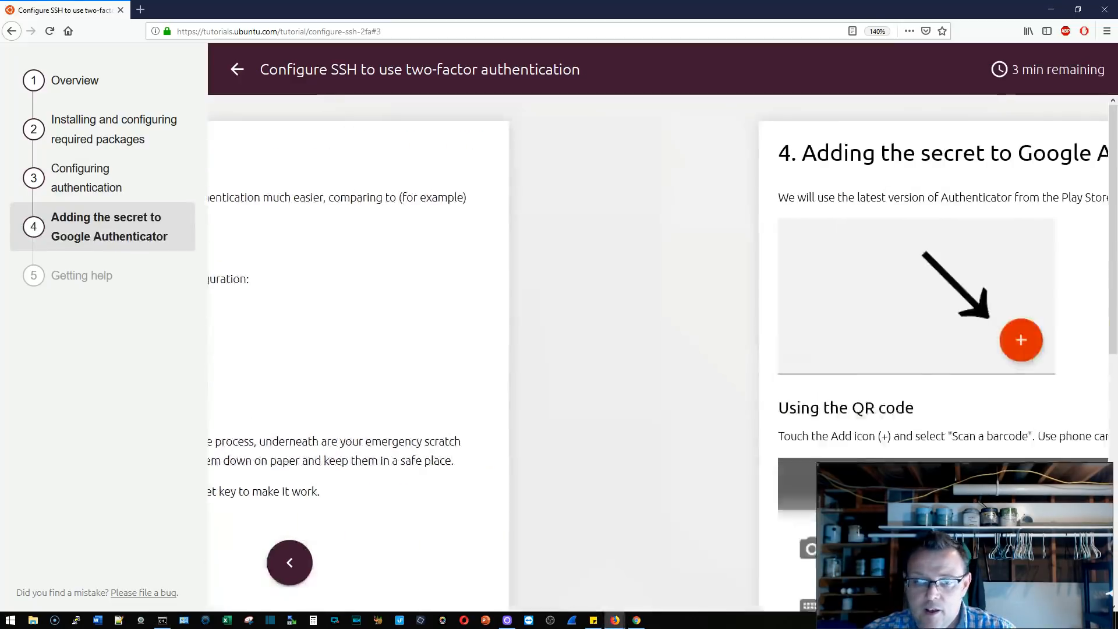
scroll("down", 3)
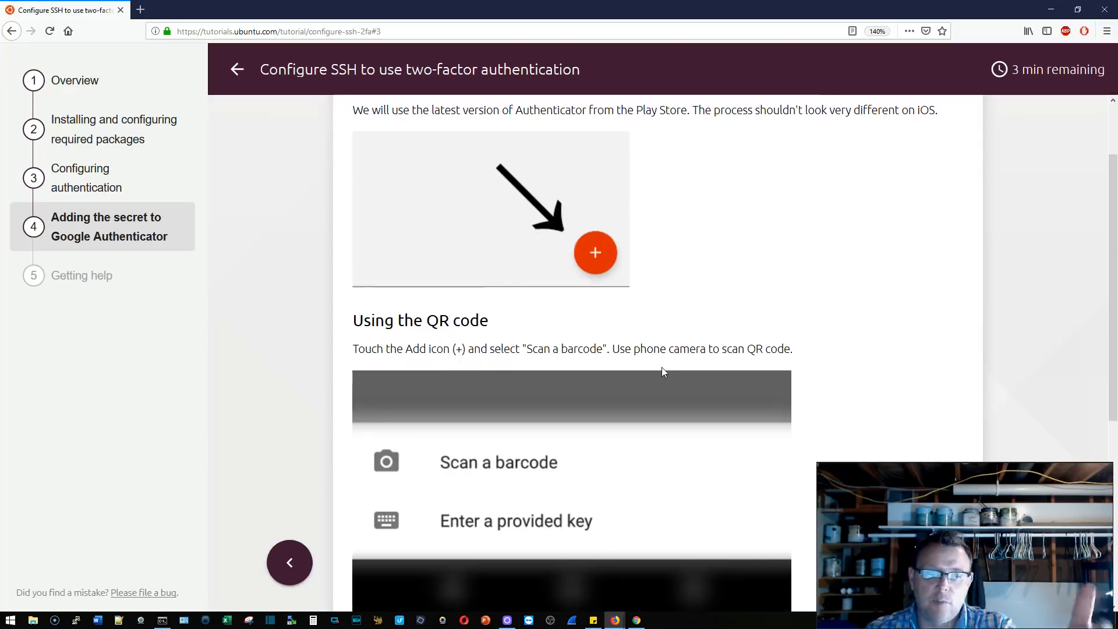
scroll("down", 3)
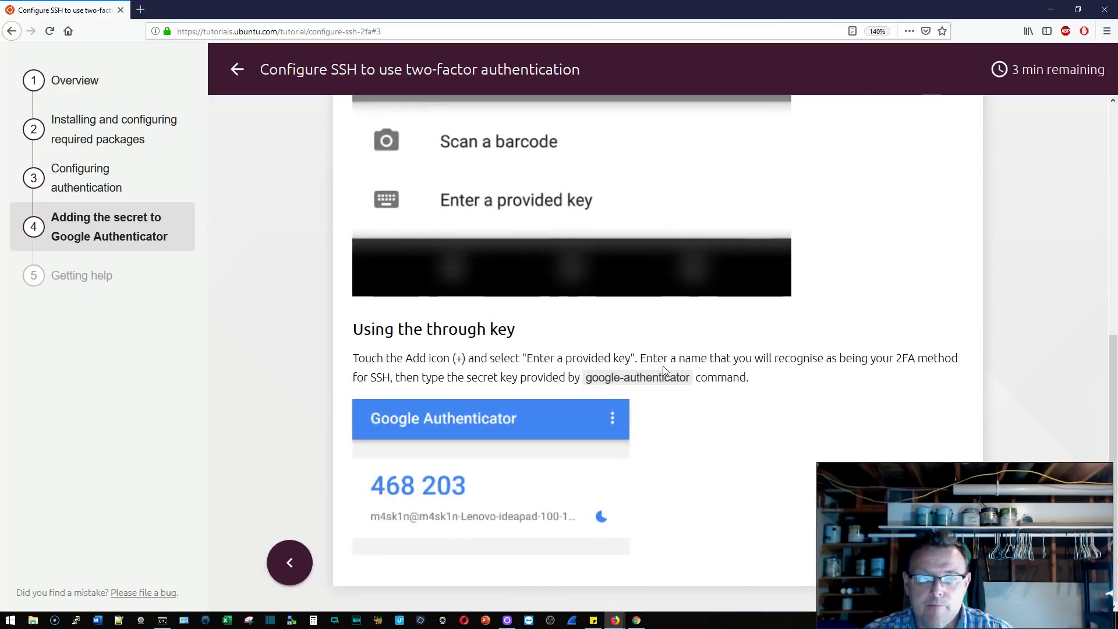
scroll("up", 3)
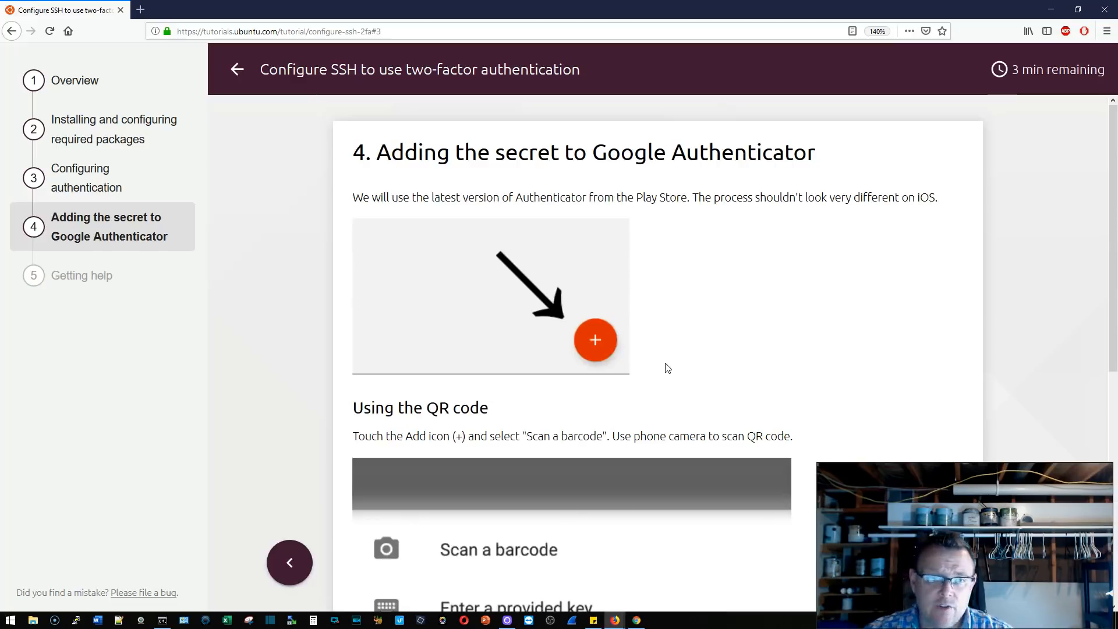
mouse_move(702, 328)
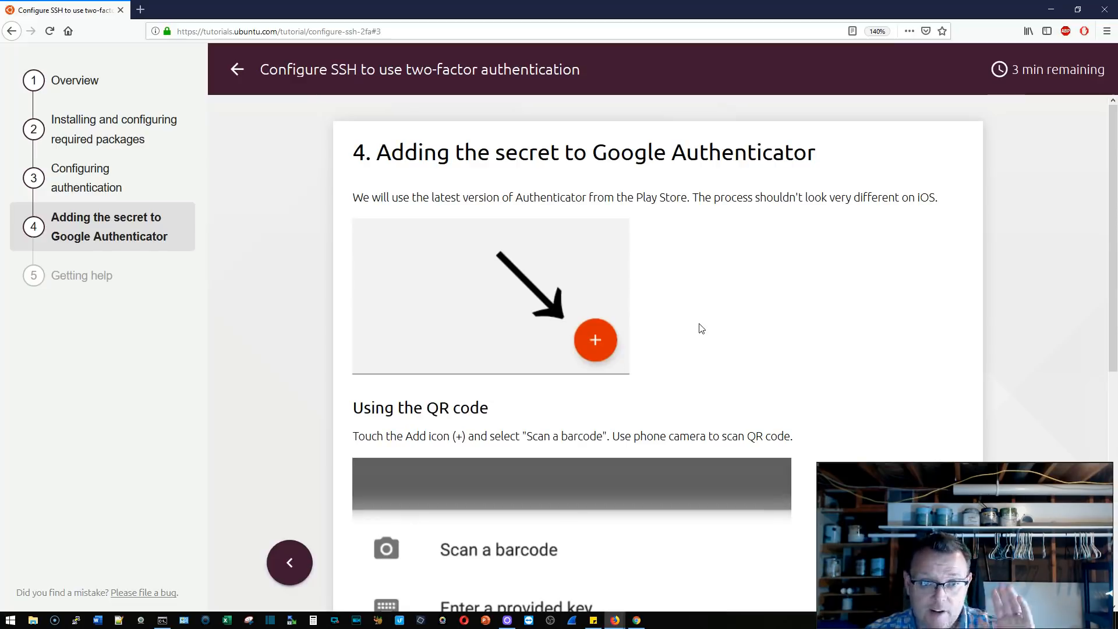
scroll("down", 3)
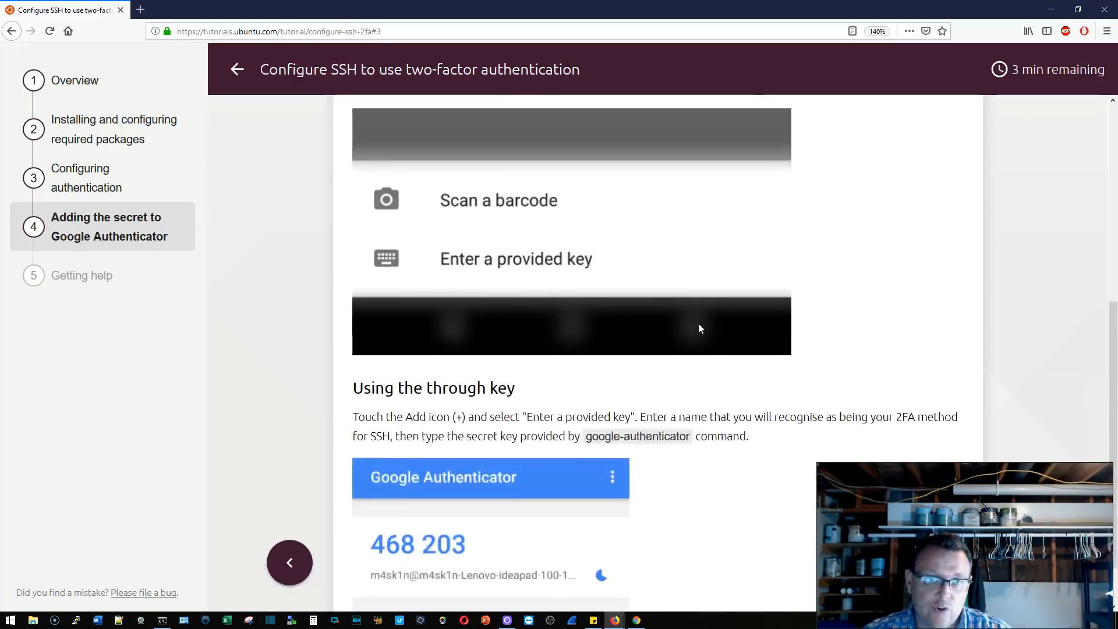
scroll("up", 3)
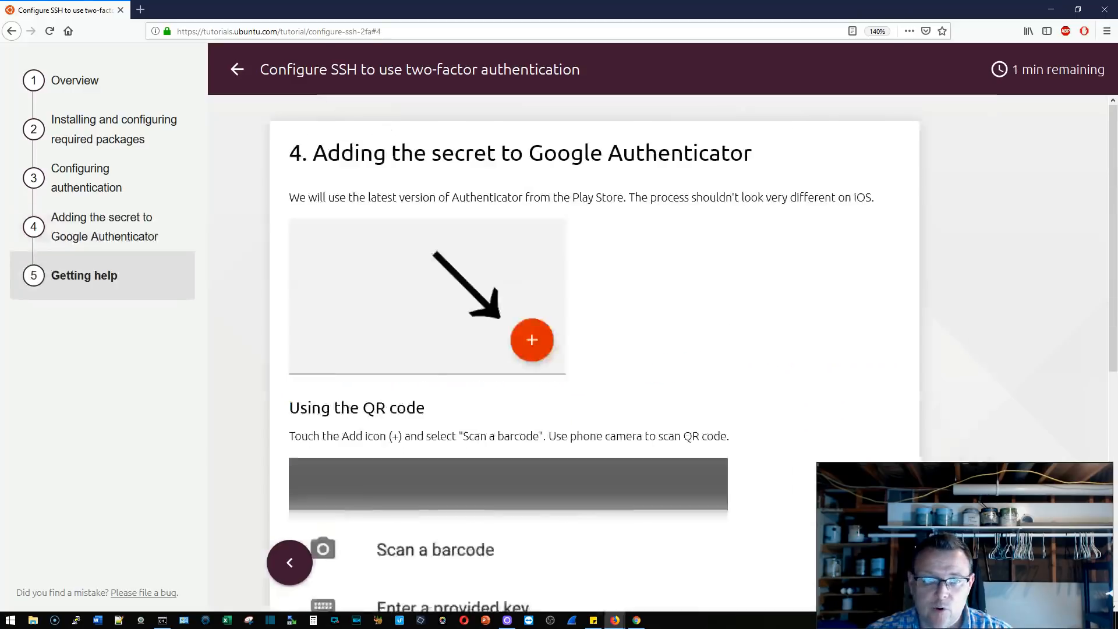
left_click(83, 275)
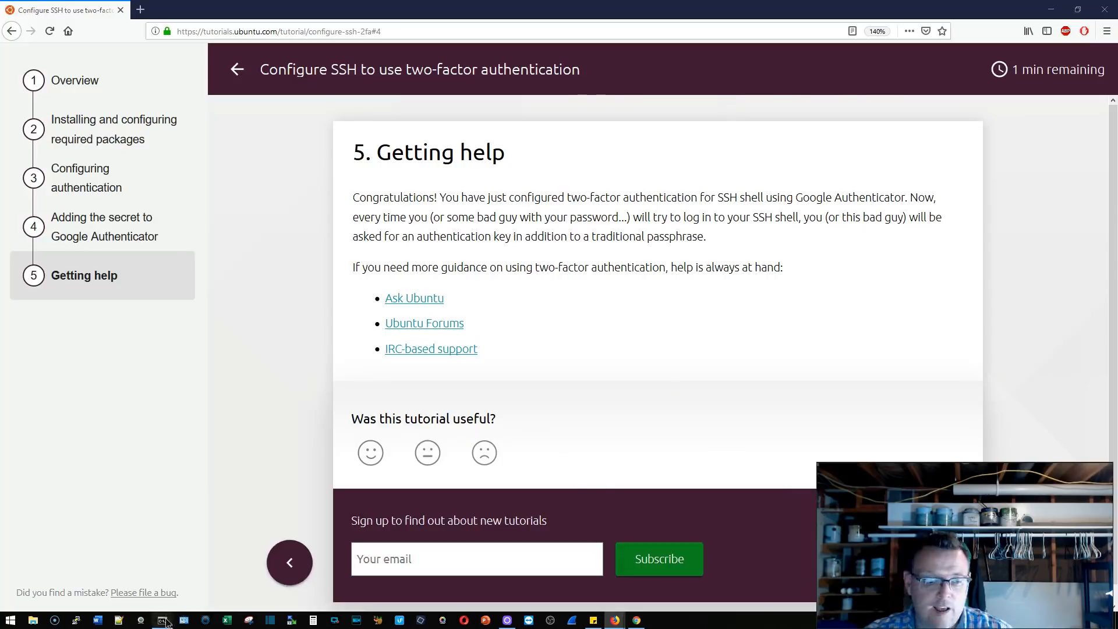
left_click(162, 620)
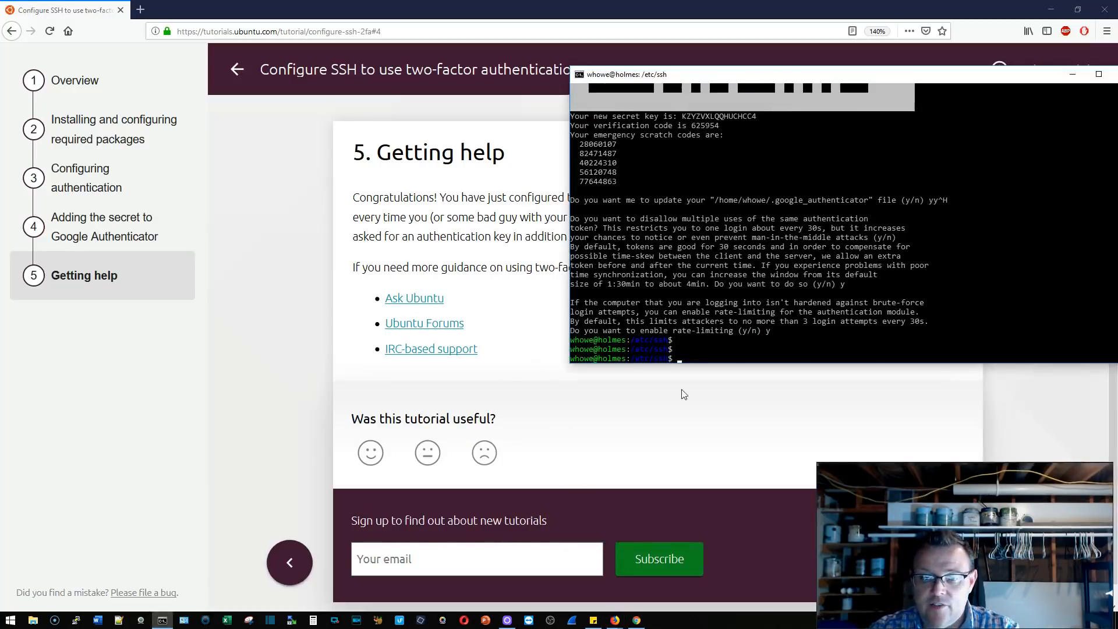
Log out of the server with exit to return to the local prompt.
type("exit")
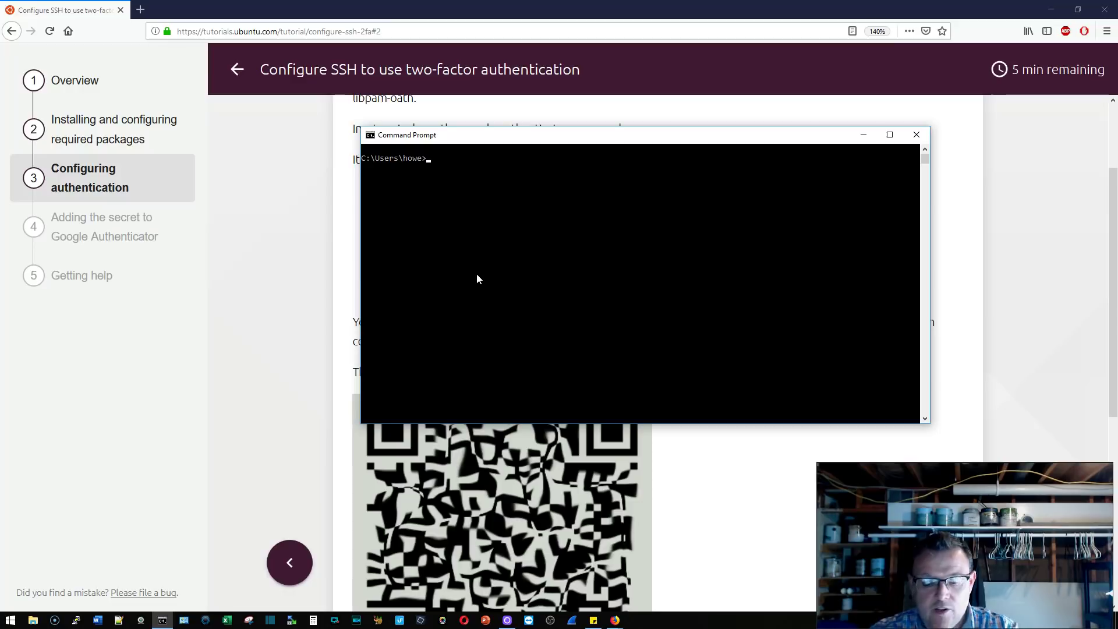
SSH as whowe to 192.168.56.1, passing the password and verification code prompts.
type("ssh whowe@")
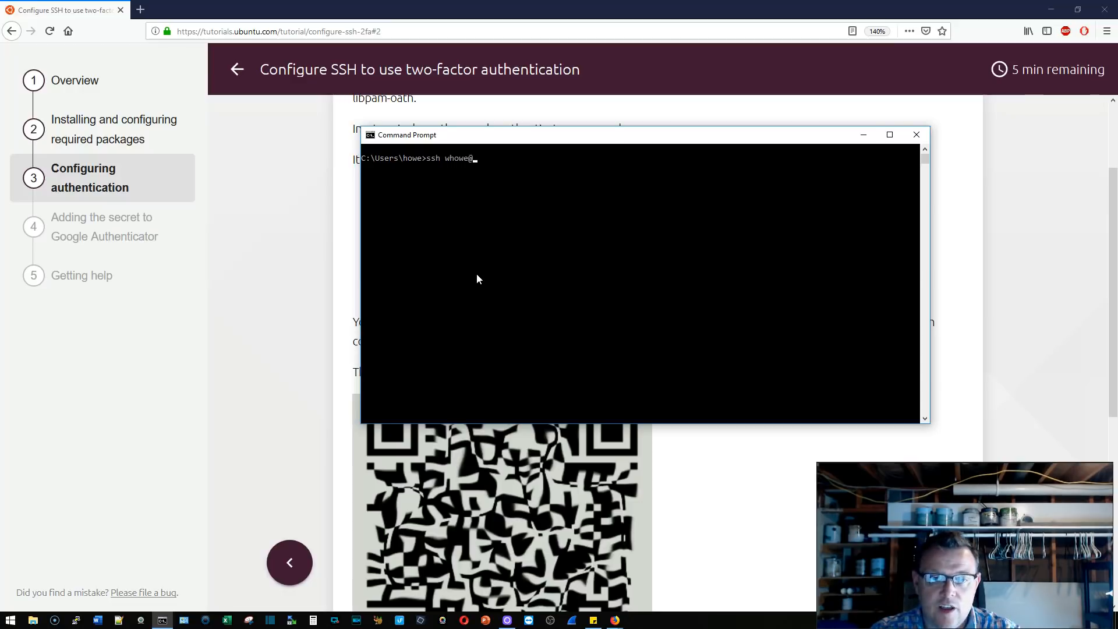
type("192.168.5")
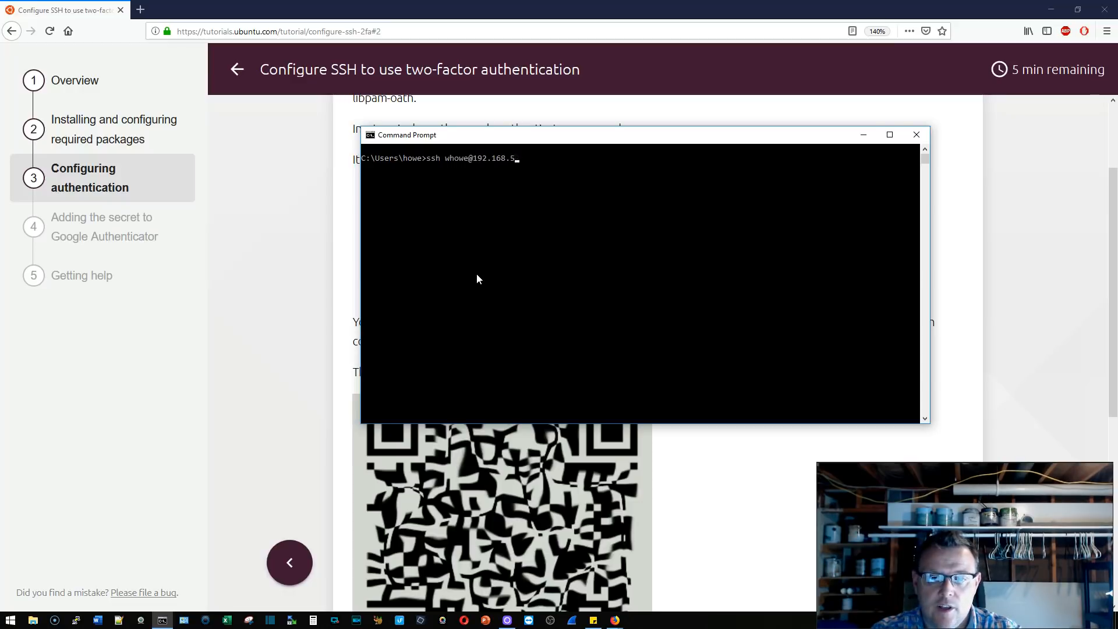
type("6.167")
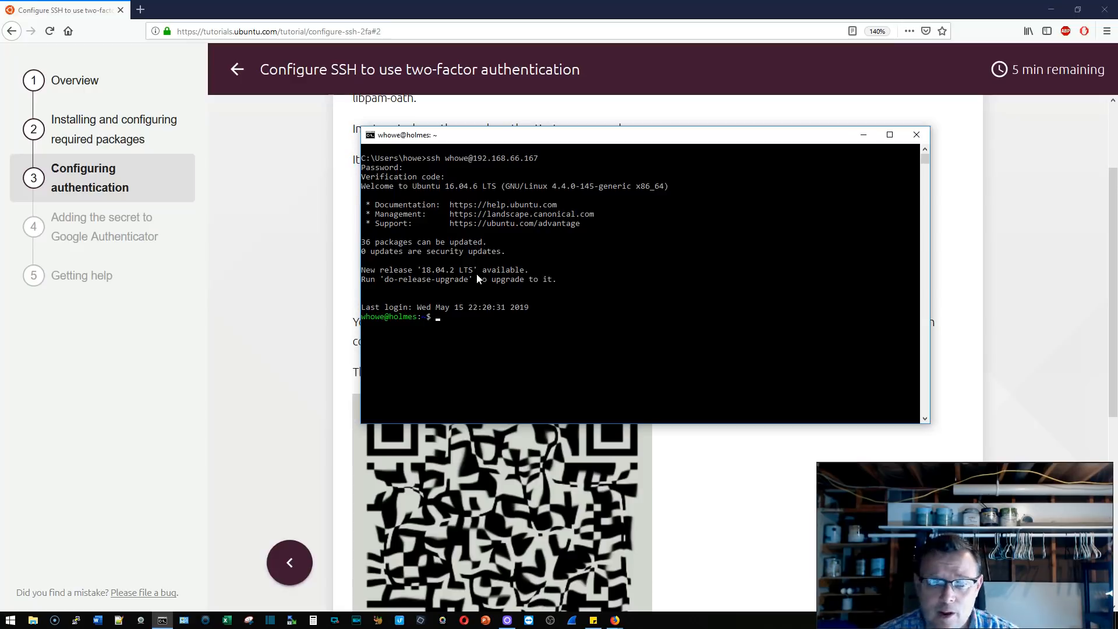
mouse_move(538, 336)
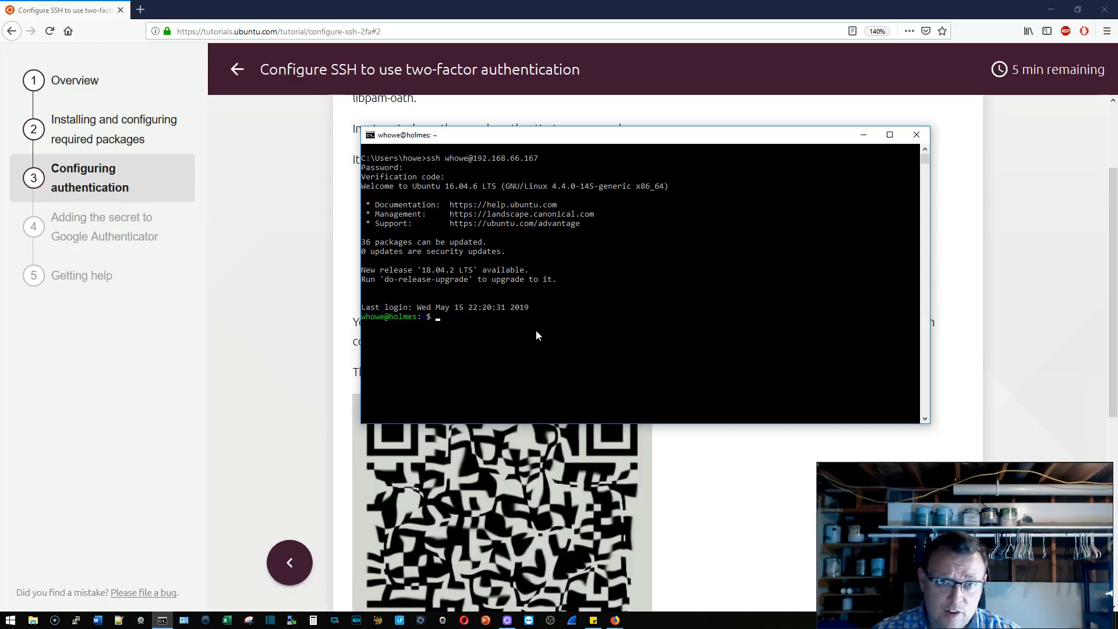
mouse_move(550, 378)
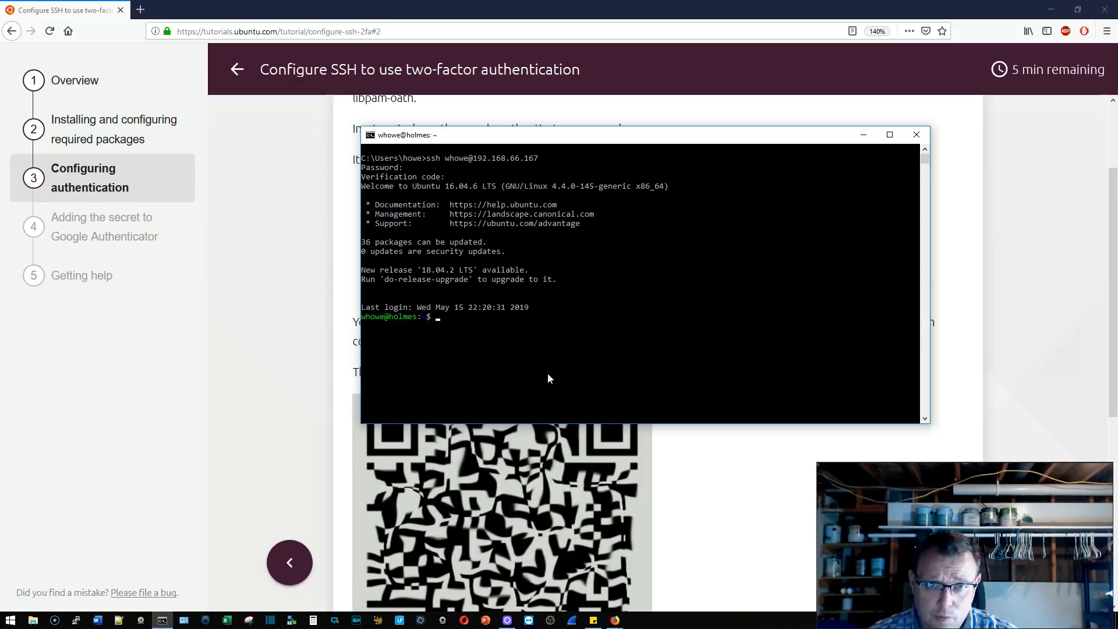